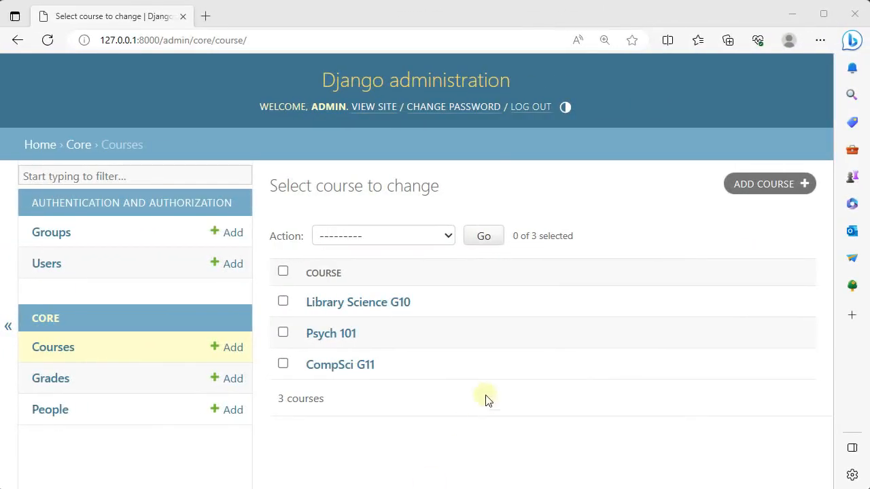
{"action": "mouse_move", "coordinate": [666, 302]}
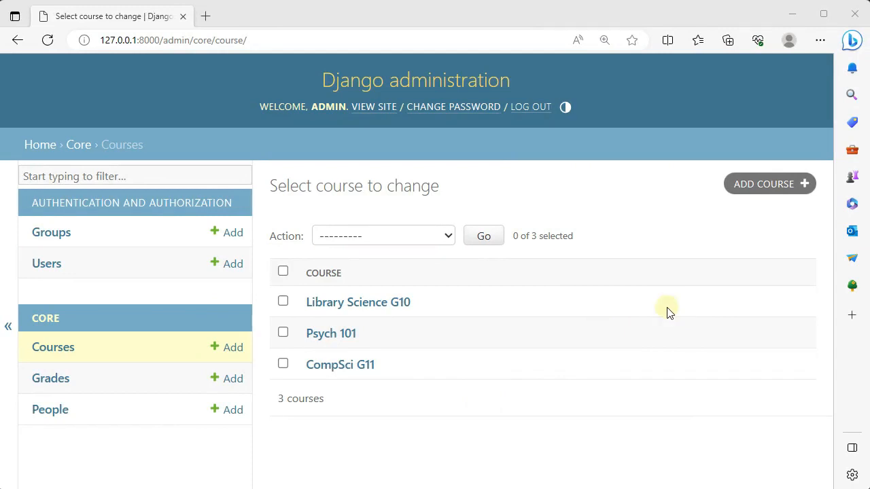
Browse the People list in Django admin, then return to the Courses list
{"action": "left_click", "coordinate": [48, 409]}
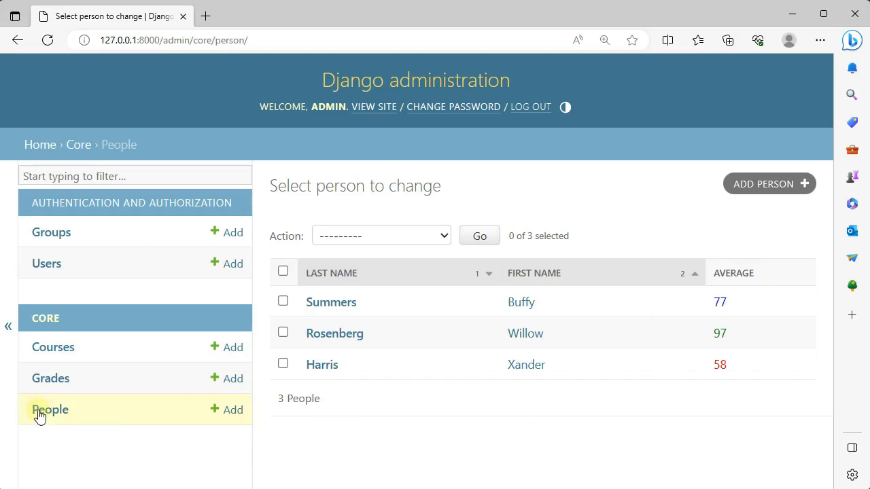
{"action": "mouse_move", "coordinate": [592, 311]}
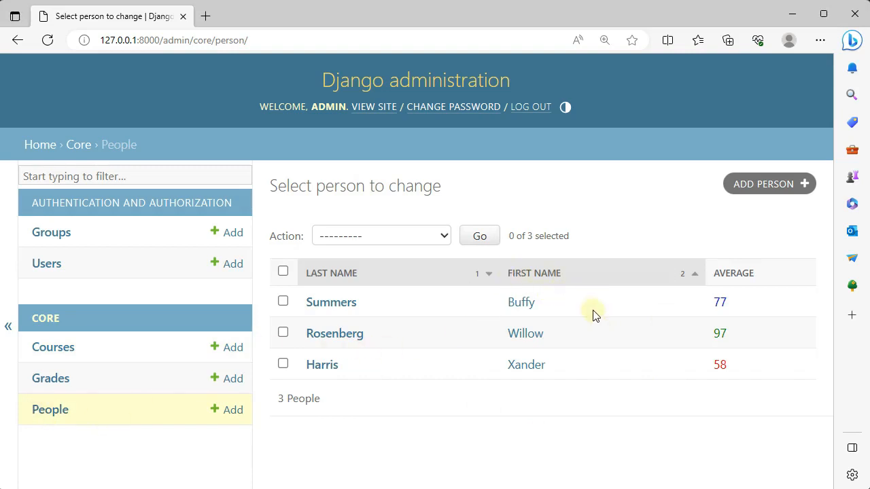
{"action": "mouse_move", "coordinate": [577, 306]}
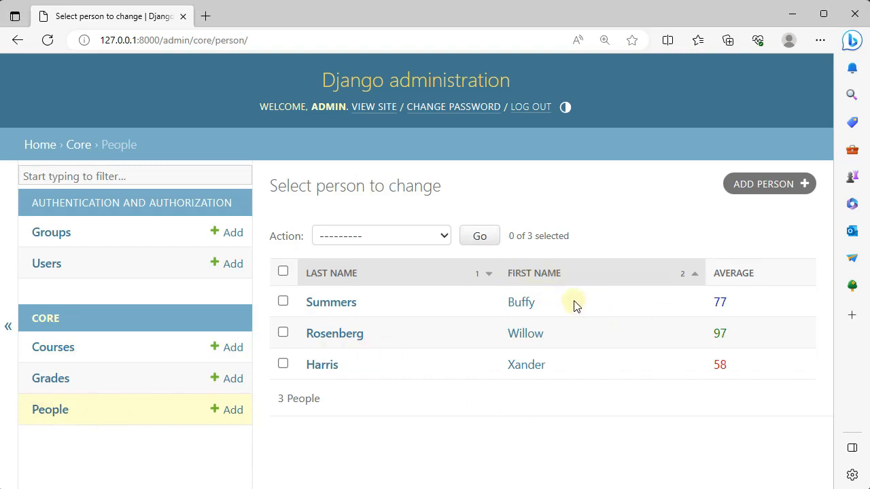
{"action": "mouse_move", "coordinate": [342, 360]}
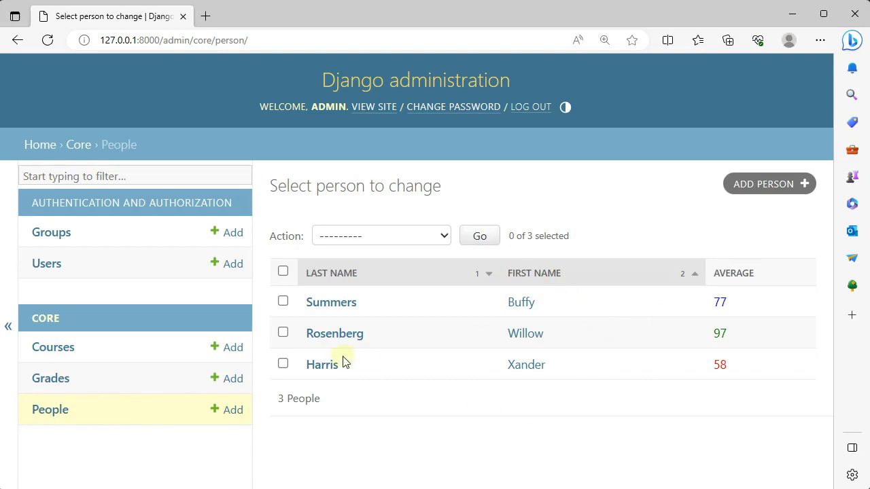
{"action": "left_click", "coordinate": [52, 347]}
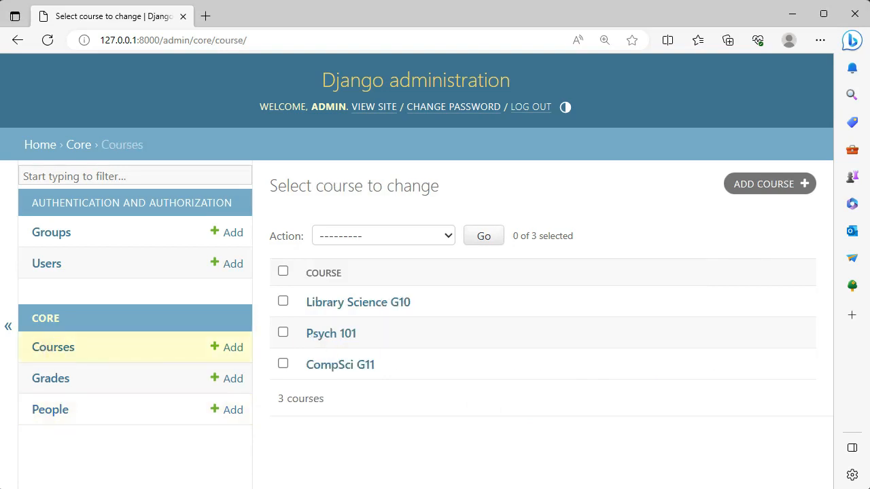
{"action": "mouse_move", "coordinate": [511, 319]}
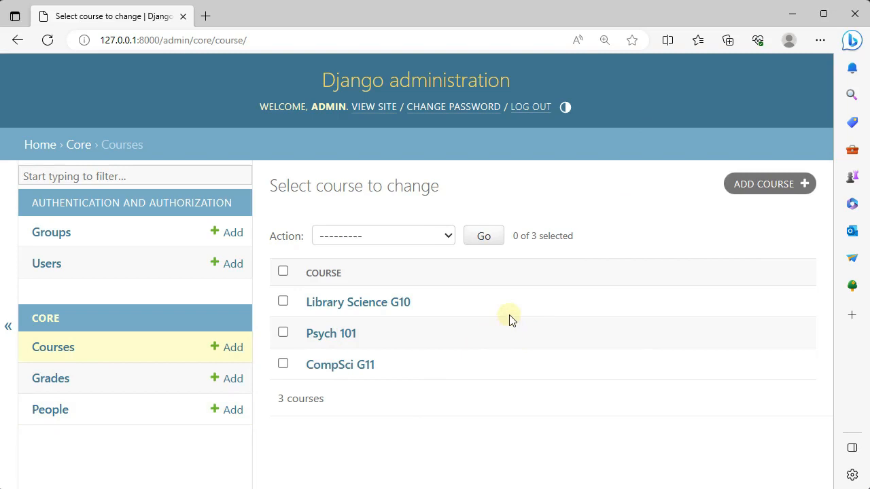
{"action": "mouse_move", "coordinate": [570, 376]}
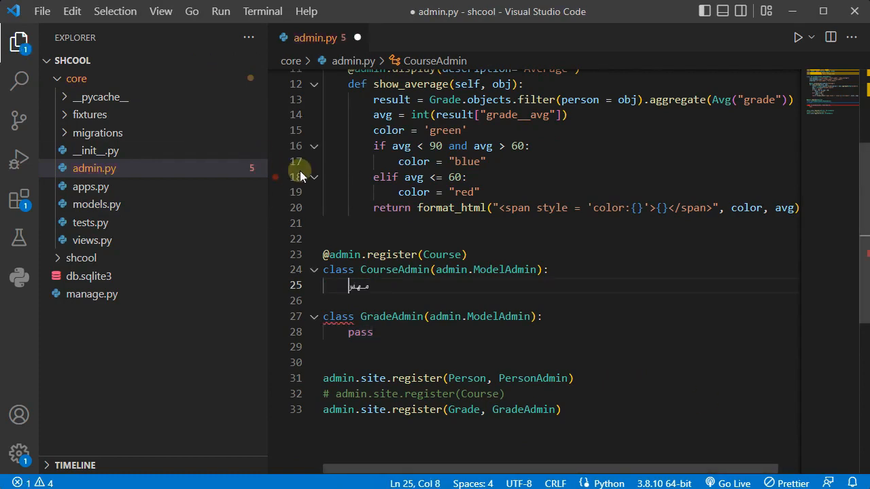
Set CourseAdmin's list_display to ("name", "year", "view_students_link")
{"action": "type", "text": "list_display"}
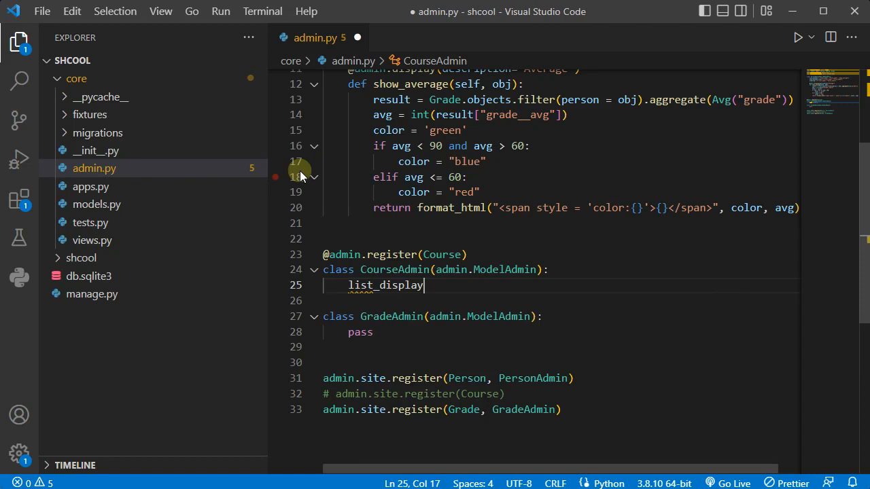
{"action": "type", "text": "= (\"\")"}
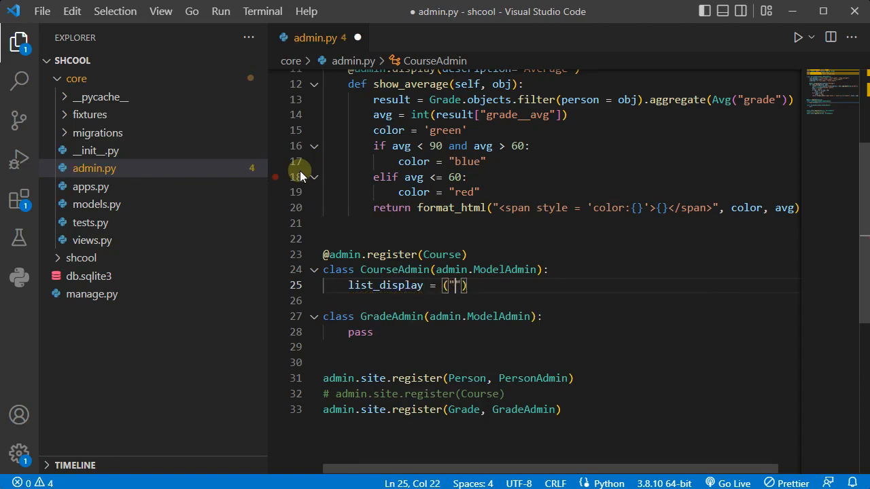
{"action": "type", "text": "name"}
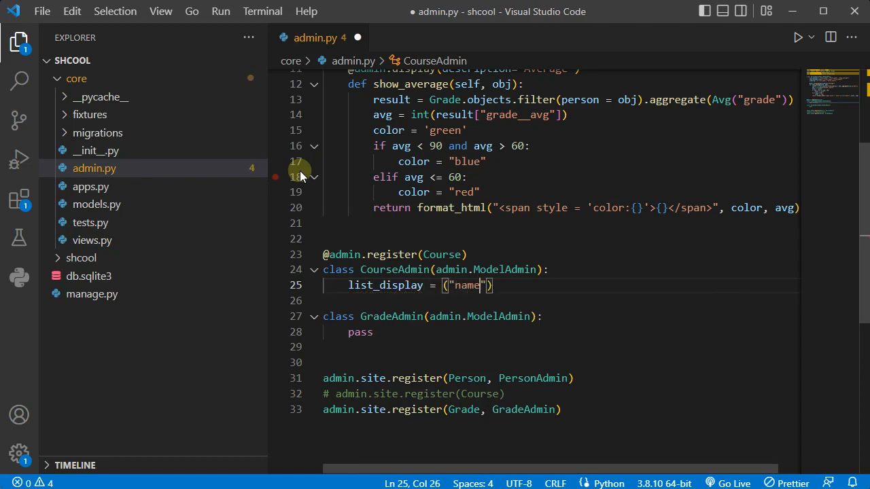
{"action": "type", "text": ", \"yea\""}
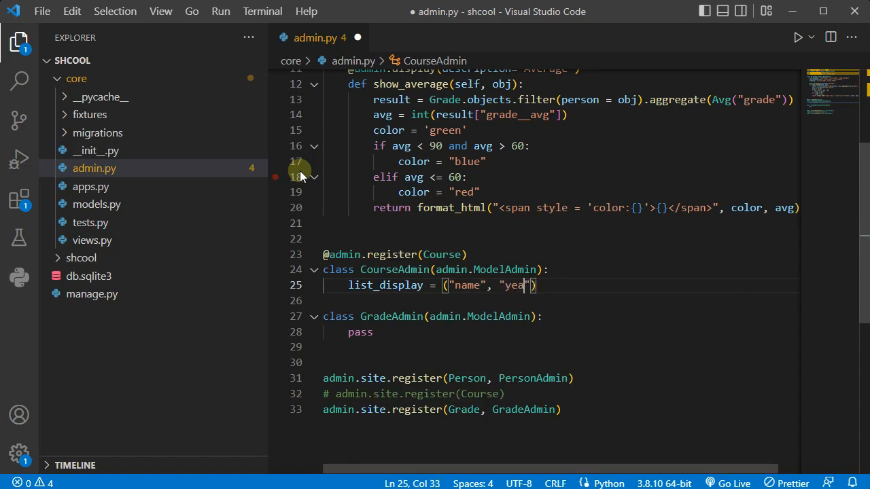
{"action": "type", "text": "r"}
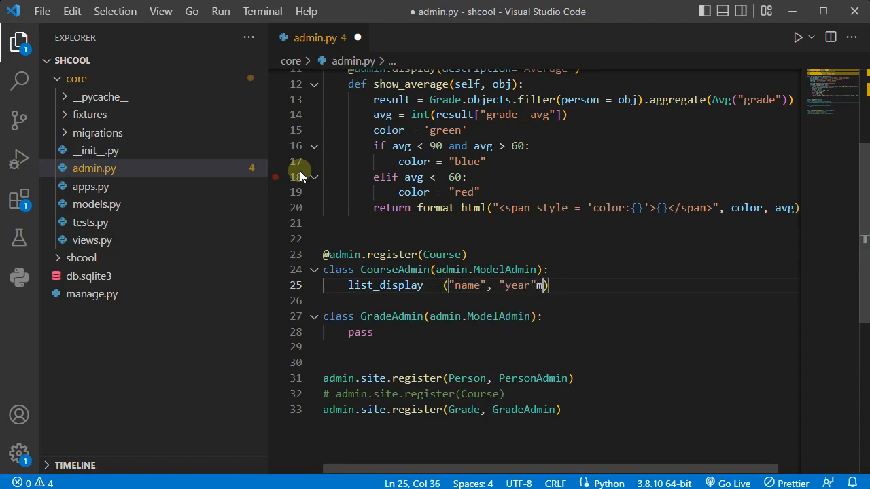
{"action": "type", "text": ", \"\""}
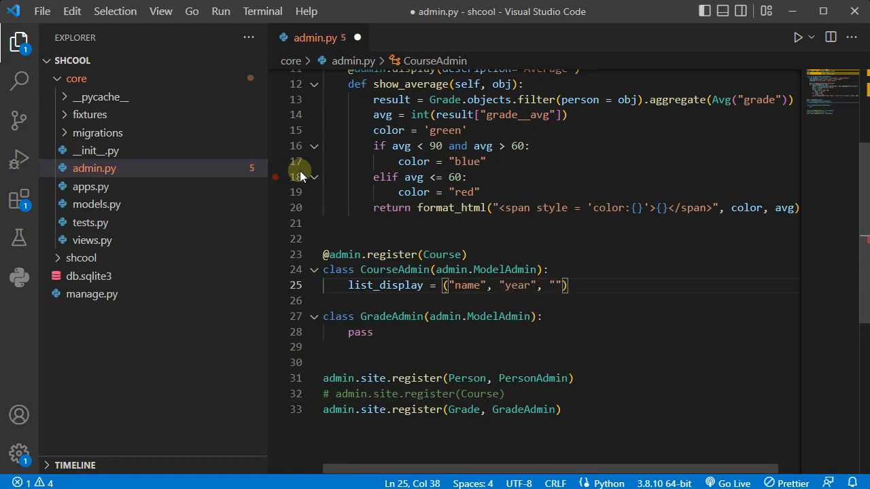
{"action": "type", "text": "vire"}
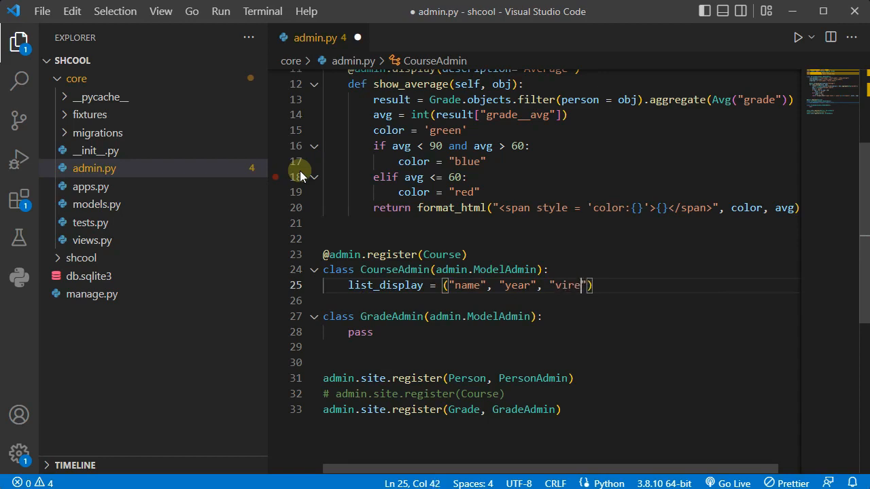
{"action": "type", "text": "view_students_"}
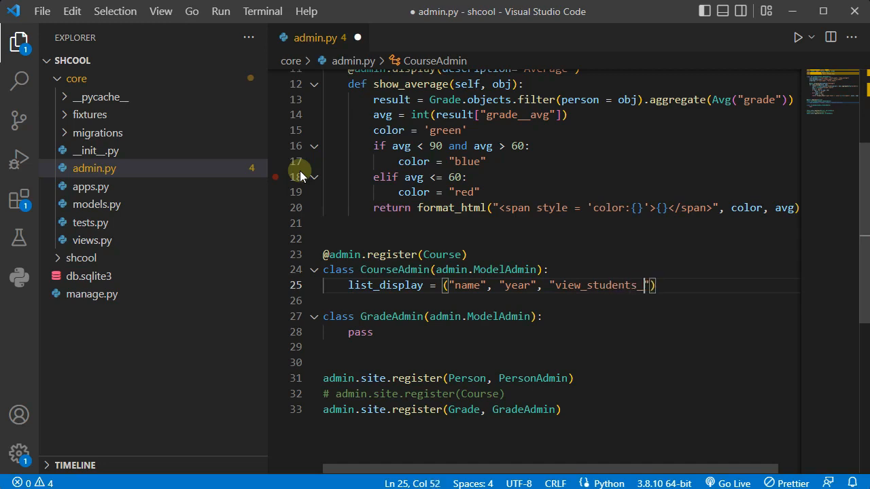
{"action": "type", "text": "link"}
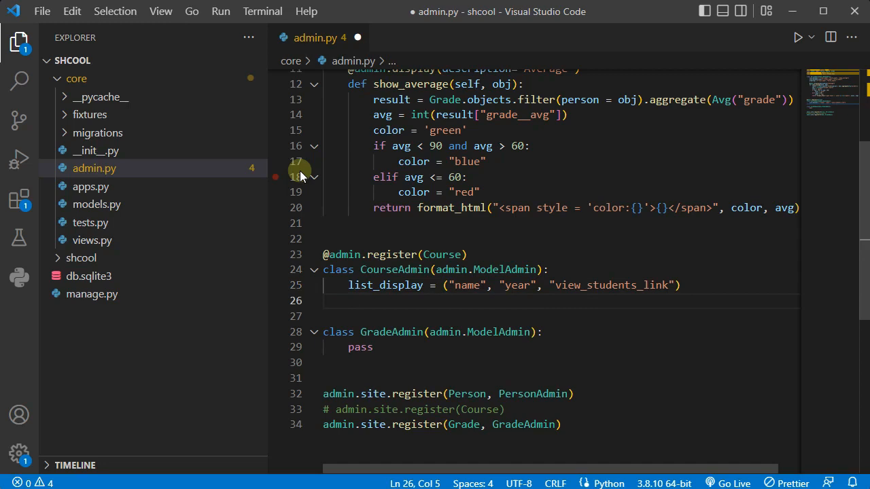
{"action": "type", "text": "list_filter ="}
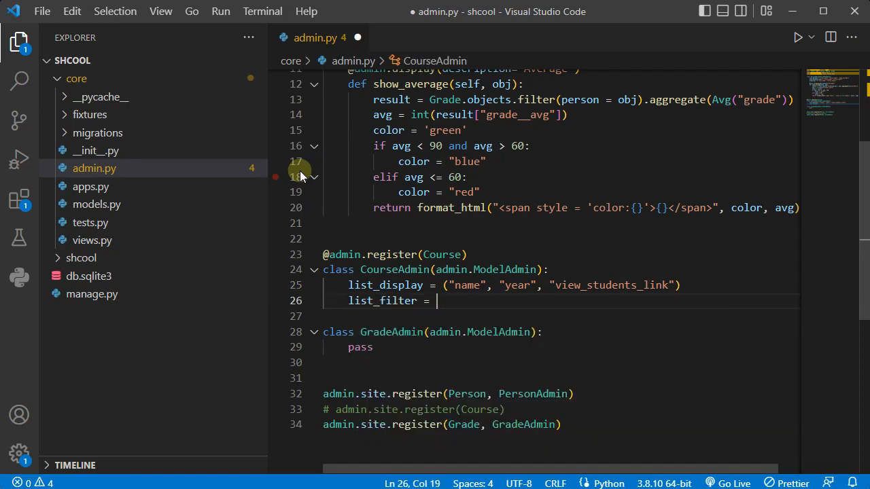
{"action": "type", "text": "(\"year\")"}
{"action": "type", "text": "def"}
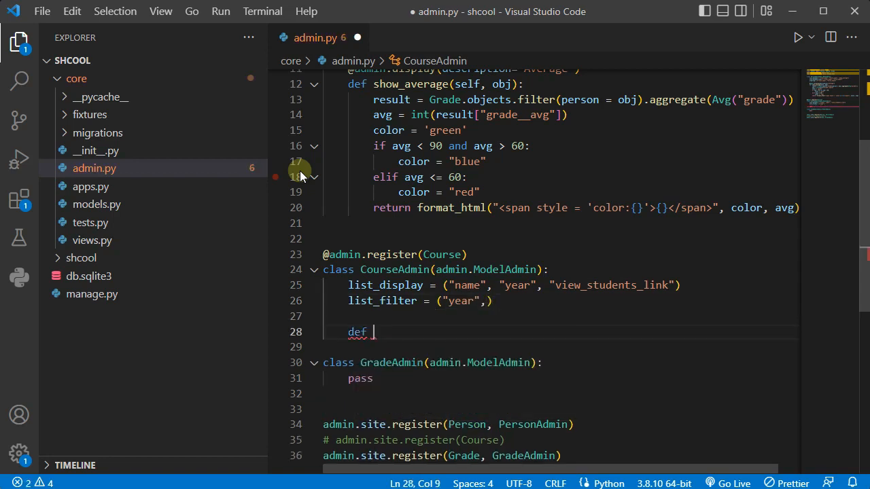
Define view_students_link(self, obj) with count = obj.person_set.count()
{"action": "type", "text": "view_students_lin"}
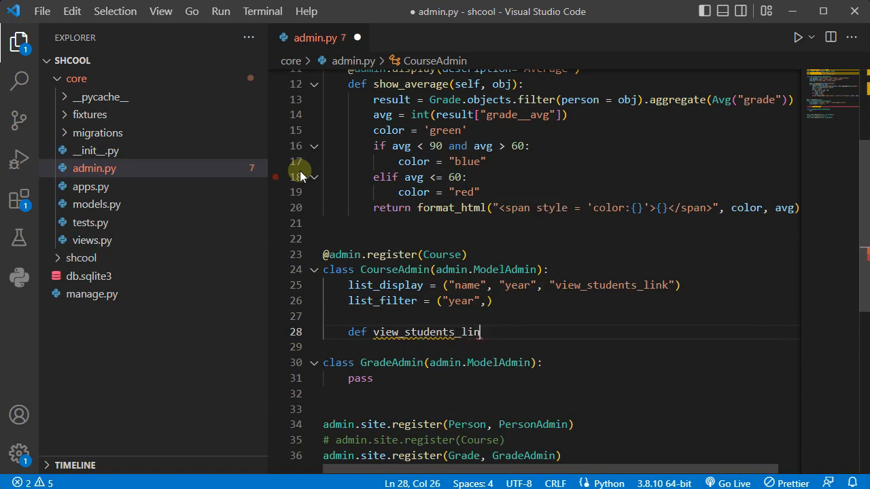
{"action": "type", "text": "k(self)"}
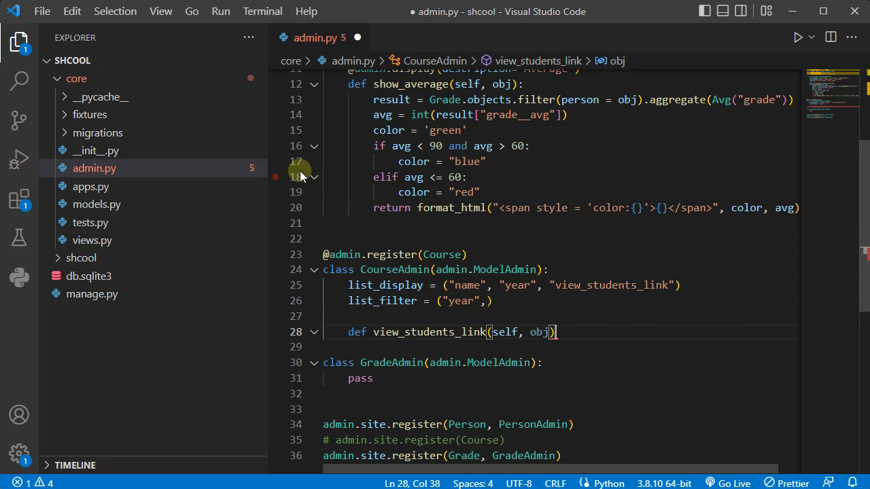
{"action": "key", "text": "Enter"}
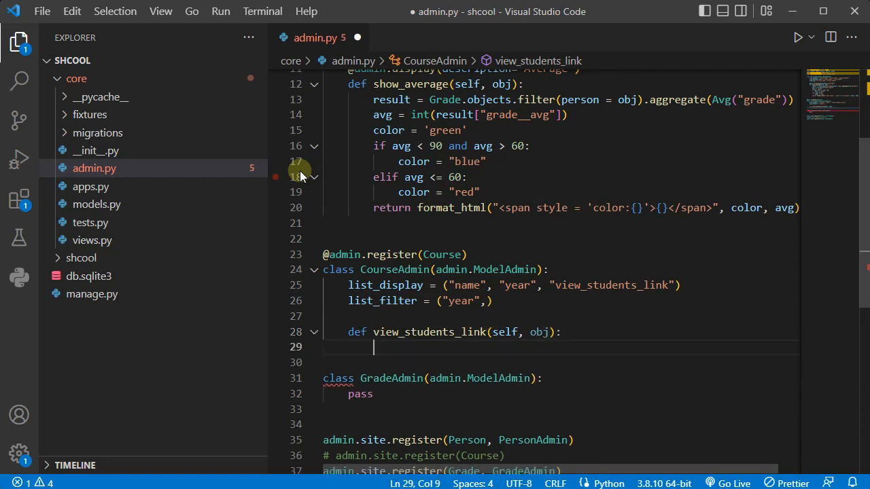
{"action": "type", "text": "count"}
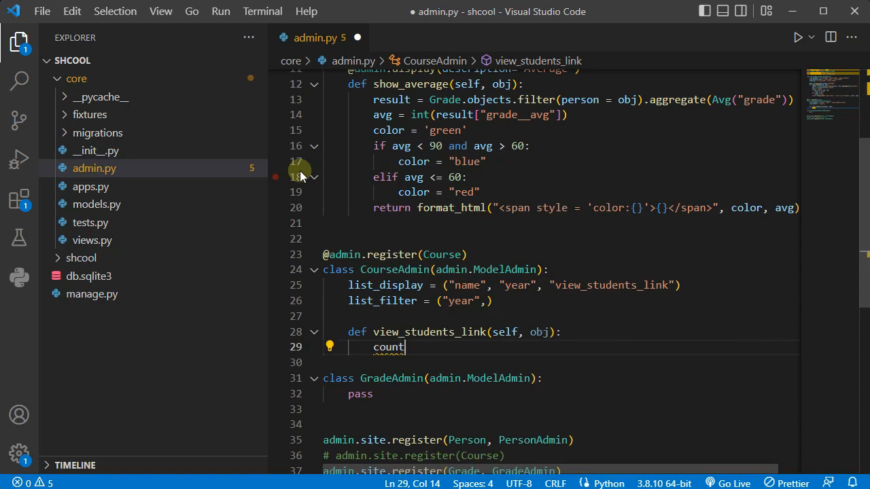
{"action": "type", "text": "="}
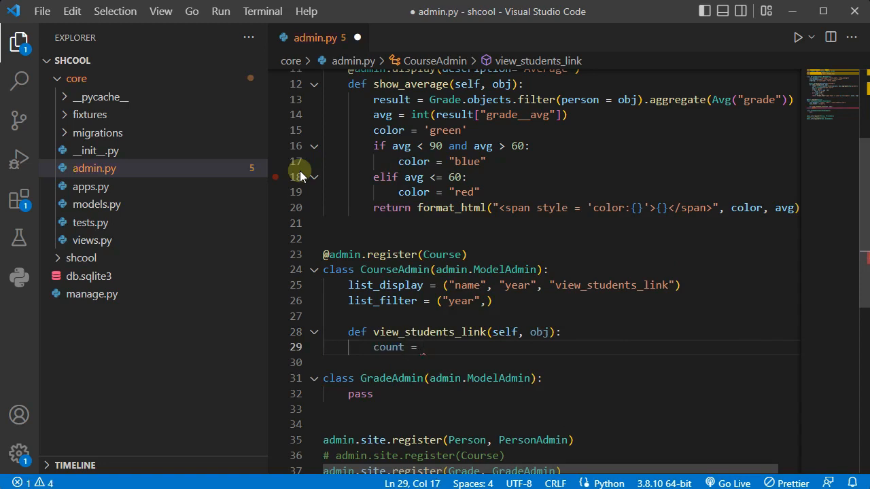
{"action": "type", "text": "obj.per"}
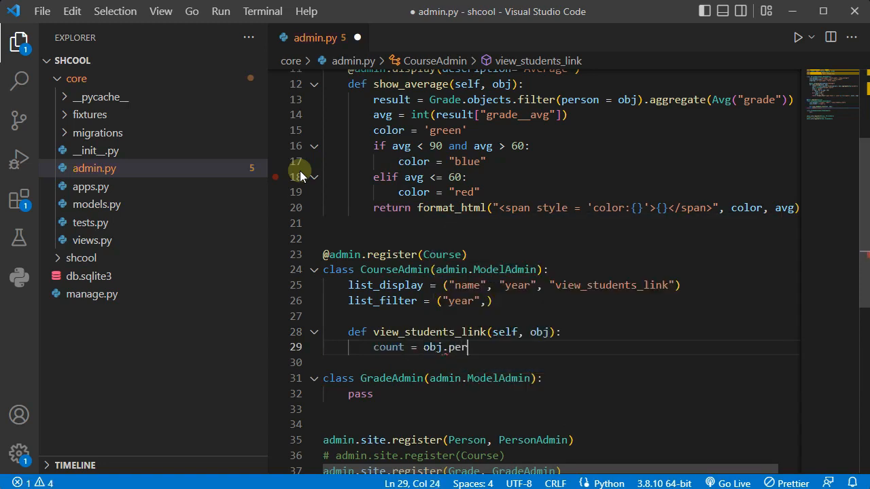
{"action": "type", "text": "son."}
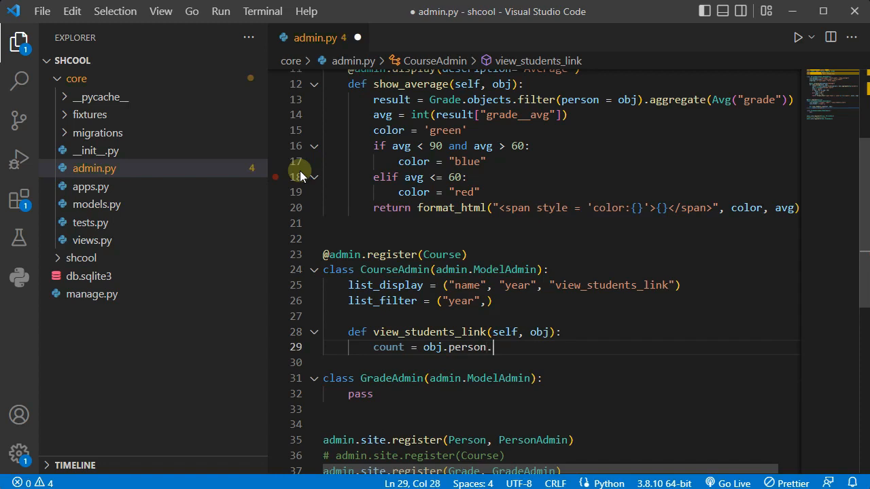
{"action": "type", "text": "_set,"}
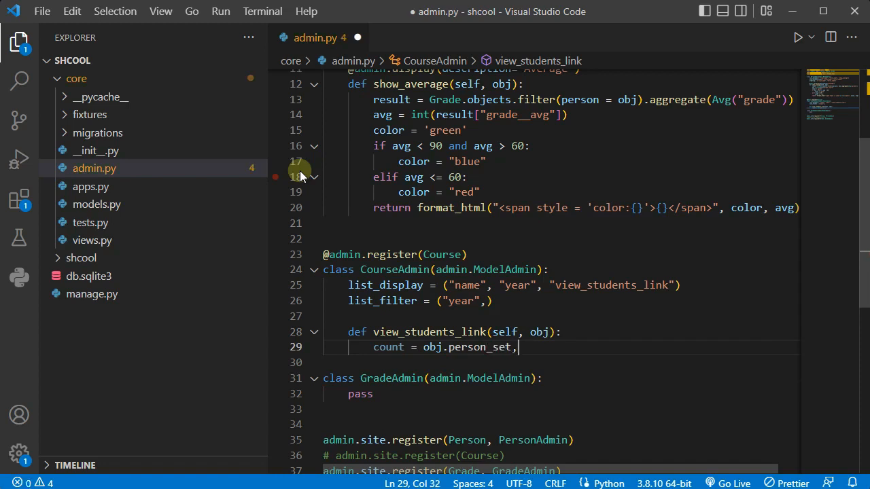
{"action": "type", "text": ".cou"}
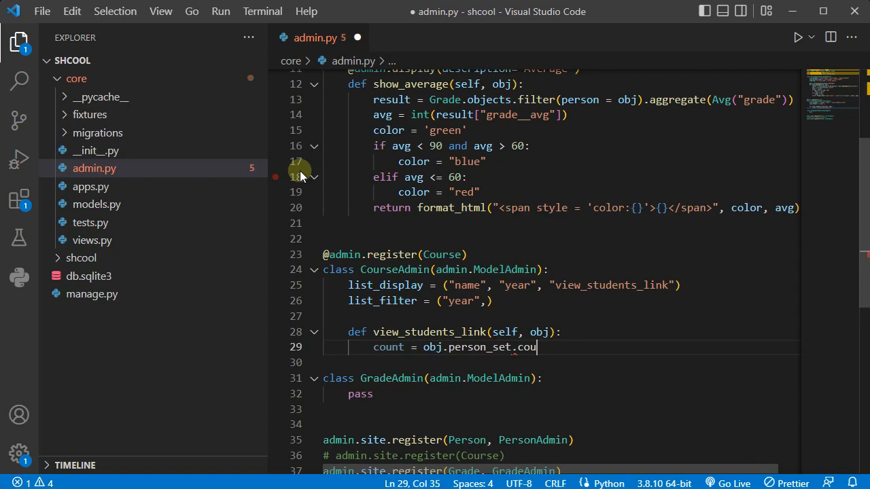
{"action": "type", "text": "nt"}
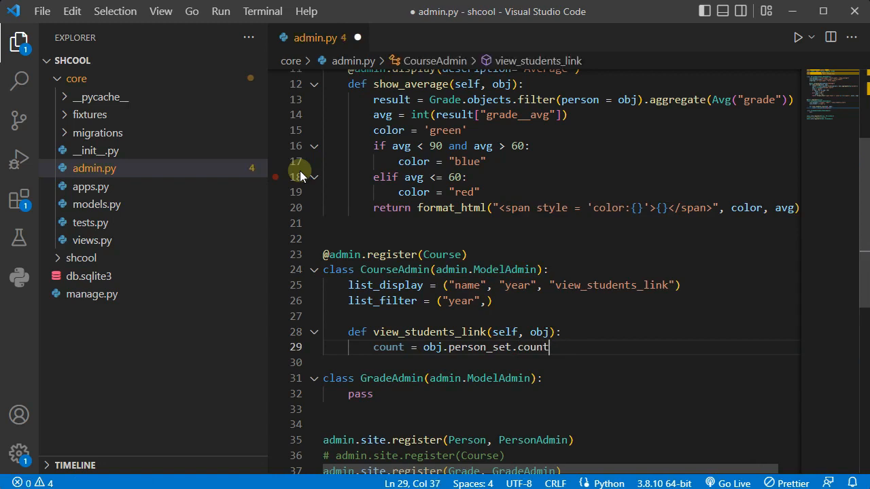
{"action": "type", "text": "()"}
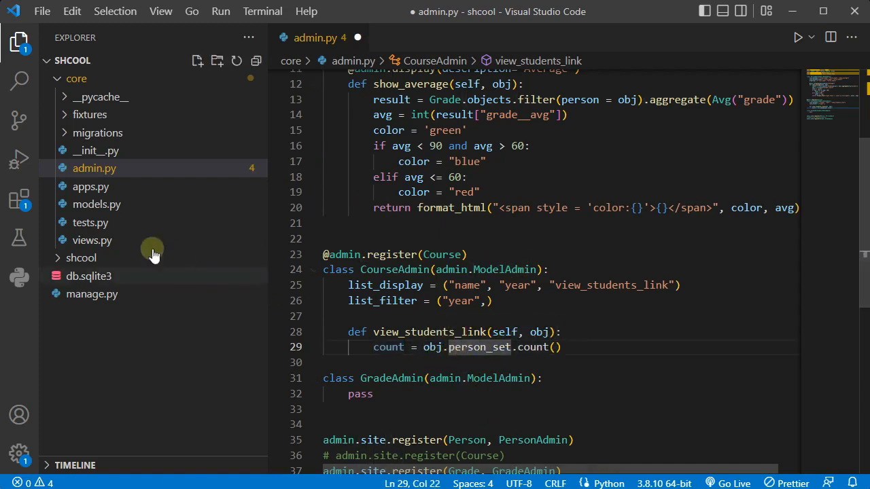
{"action": "left_click", "coordinate": [97, 204]}
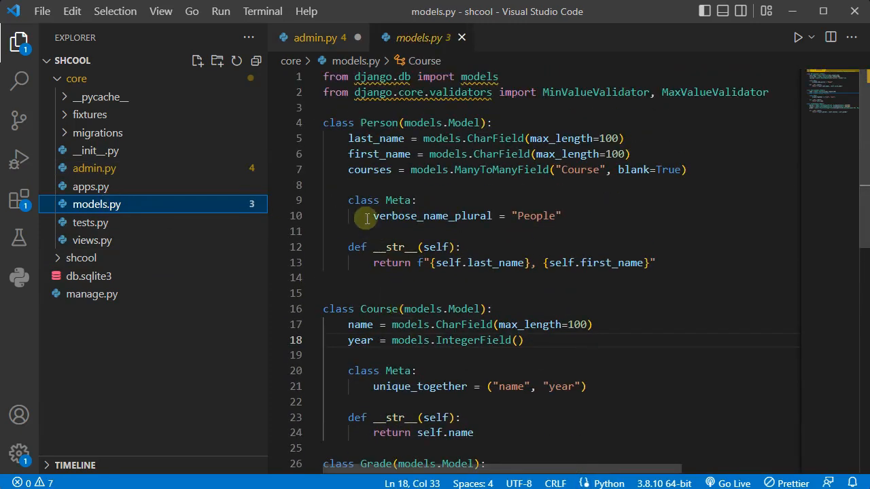
{"action": "scroll", "scroll_direction": "down", "scroll_amount": 3}
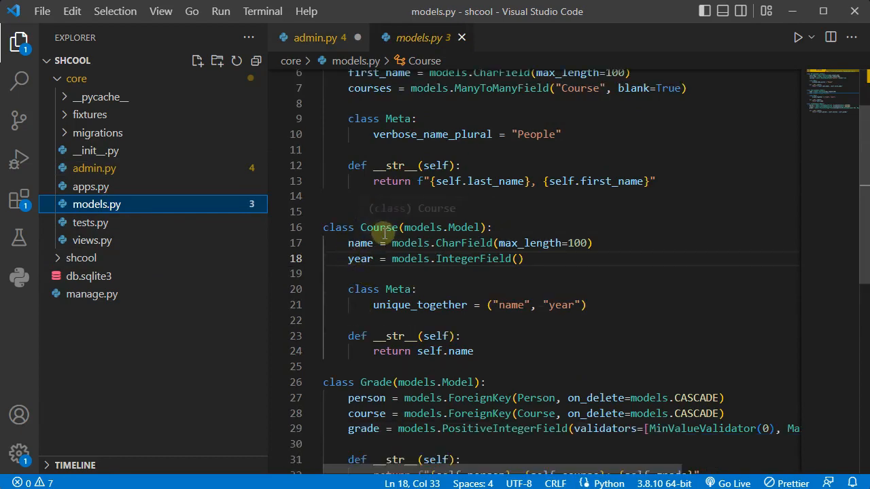
{"action": "left_click", "coordinate": [314, 38]}
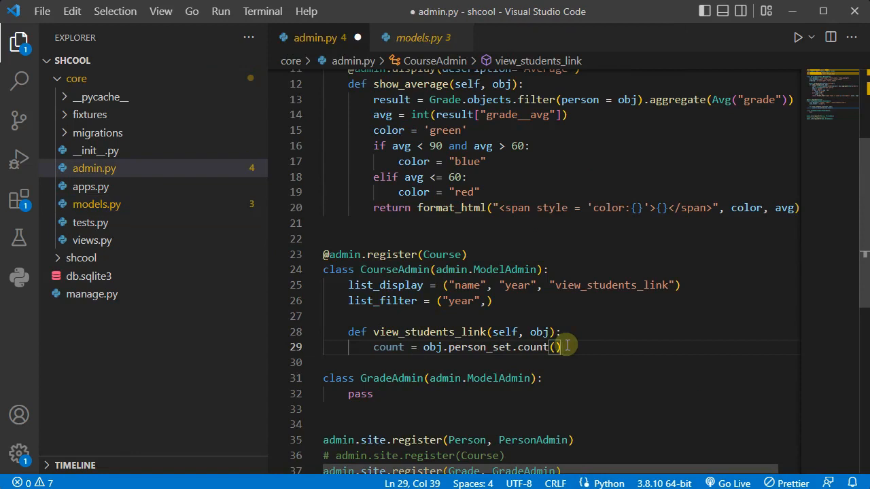
Add return f"{count}" after the count line in view_students_link
{"action": "key", "text": "Enter"}
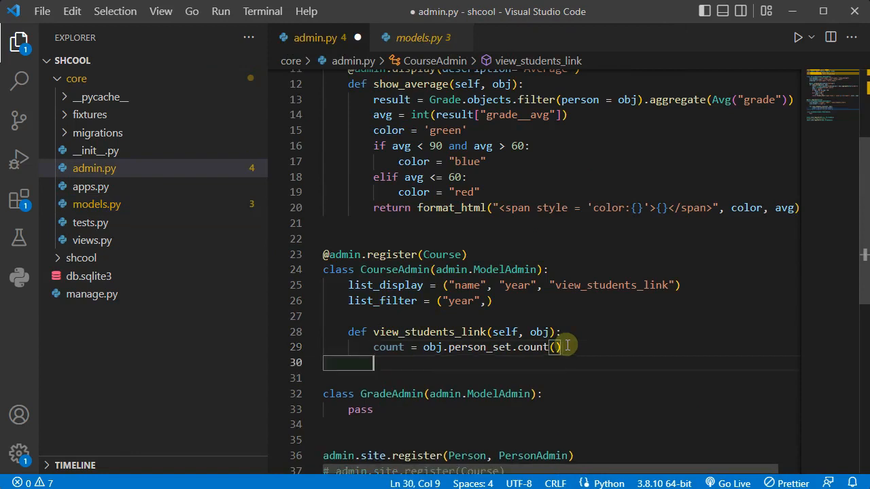
{"action": "type", "text": "return"}
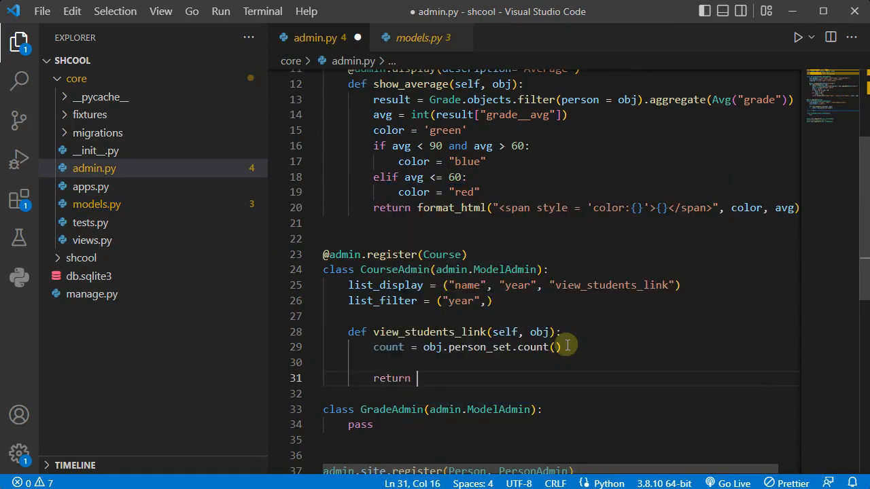
{"action": "type", "text": "f"}
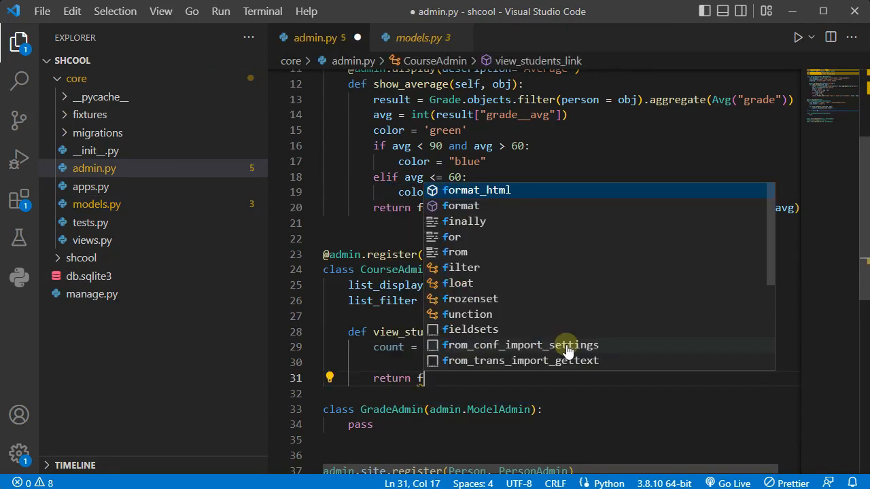
{"action": "type", "text": "\"{cou"}
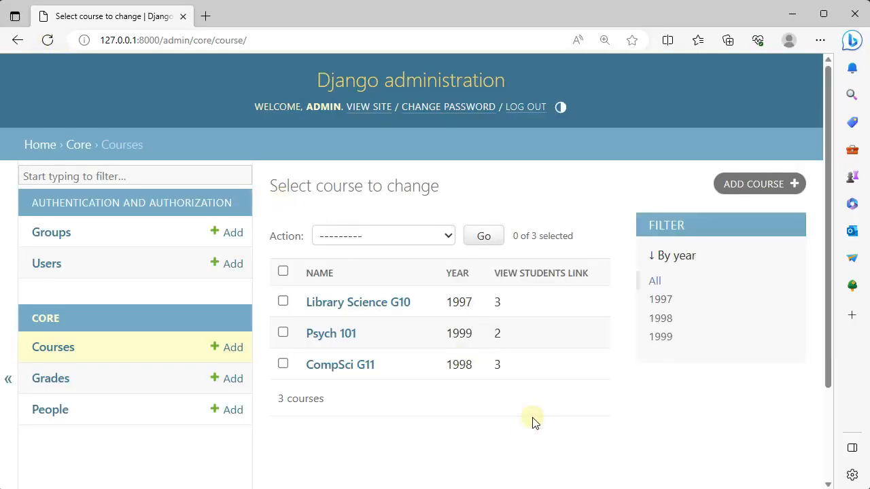
{"action": "mouse_move", "coordinate": [346, 320]}
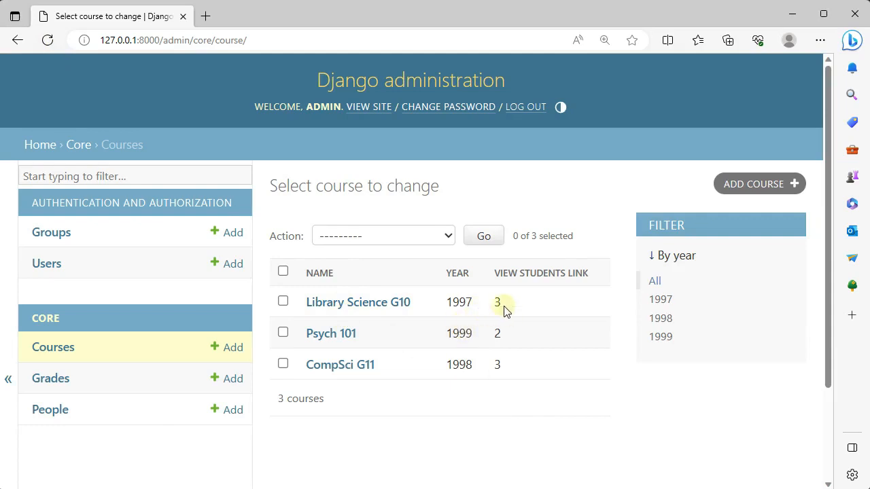
{"action": "double_click", "coordinate": [498, 302]}
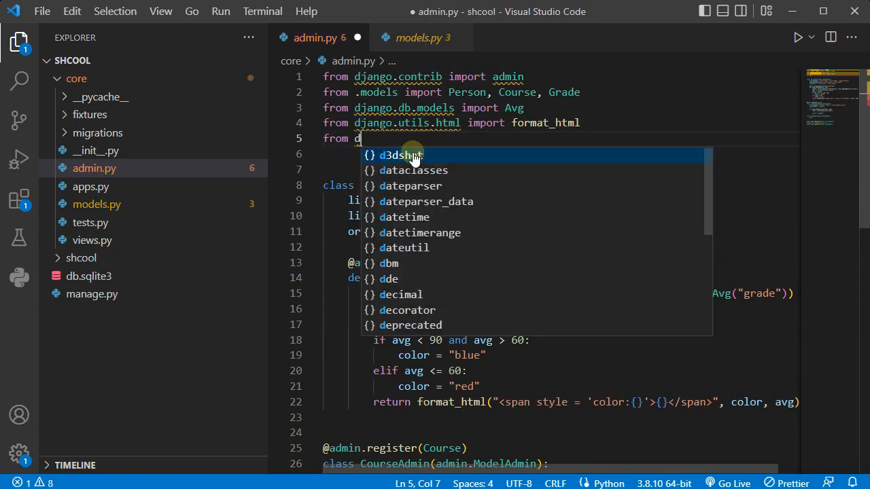
Add from django.urls import reverse and begin the django.utils.http import
{"action": "type", "text": "jango.urls"}
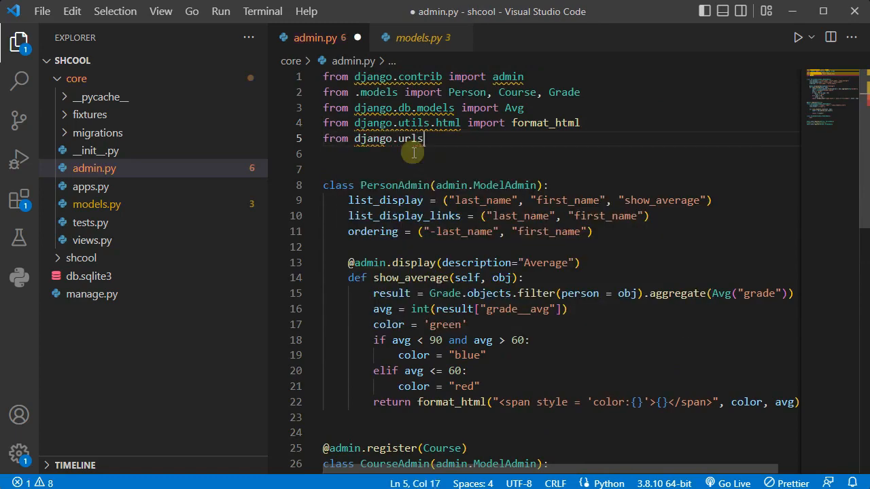
{"action": "type", "text": "import reverse"}
{"action": "left_click", "coordinate": [563, 154]}
{"action": "type", "text": "from django."}
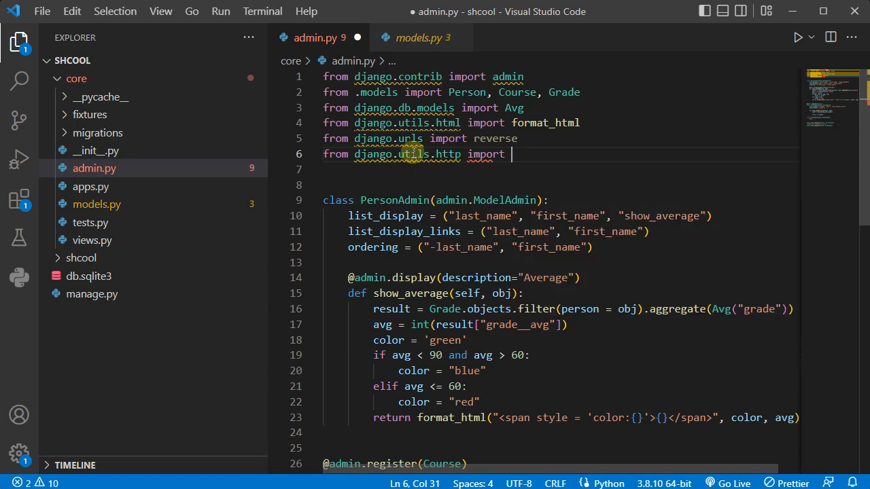
{"action": "type", "text": "ut"}
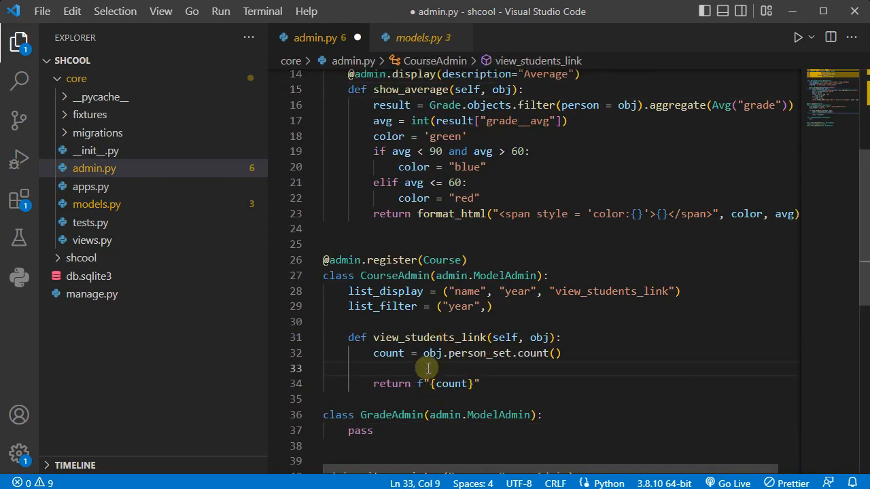
Build url = (reverse("admin:core_person_changelist") in view_students_link
{"action": "type", "text": "url ="}
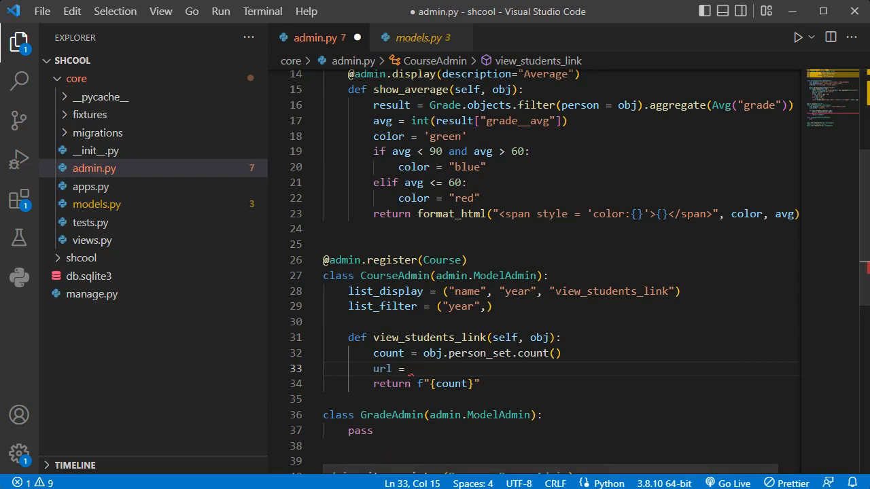
{"action": "mouse_move", "coordinate": [424, 365]}
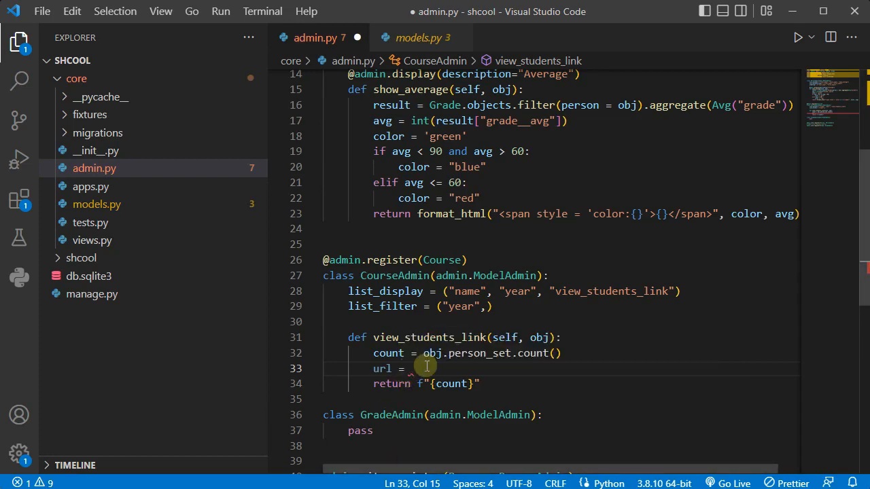
{"action": "type", "text": "("}
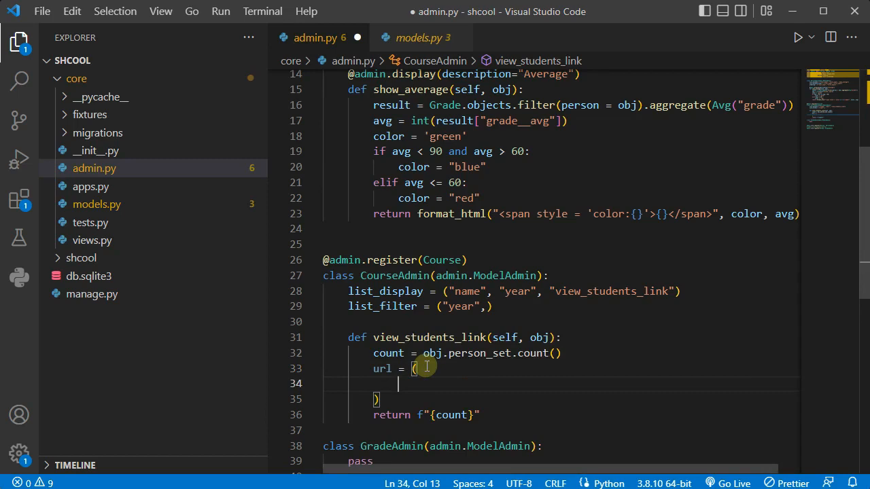
{"action": "type", "text": "reve"}
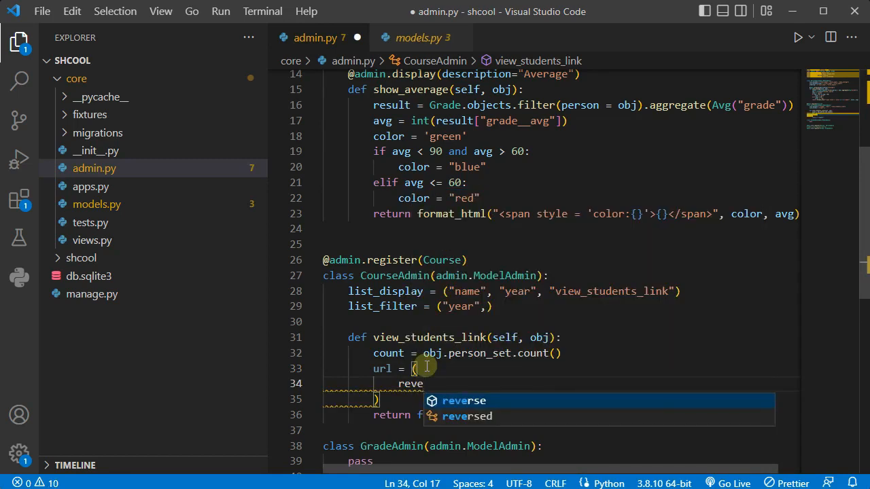
{"action": "type", "text": "rse"}
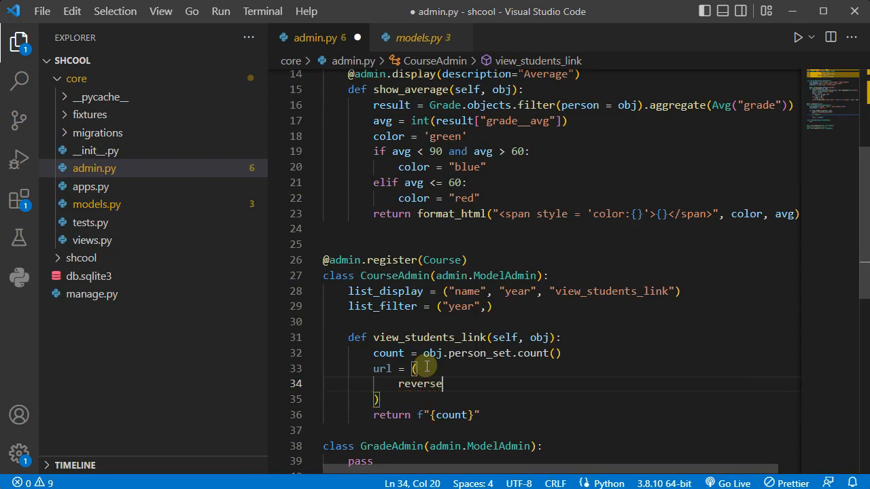
{"action": "type", "text": "(\"admin:"}
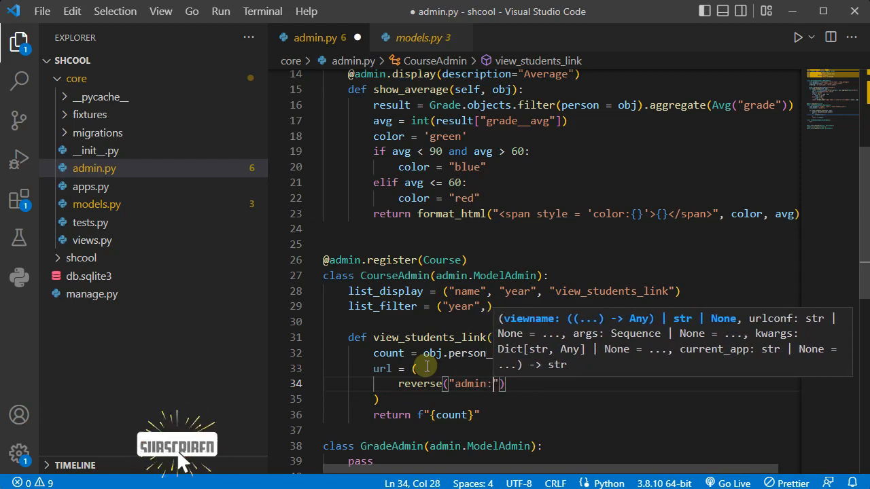
{"action": "type", "text": "core"}
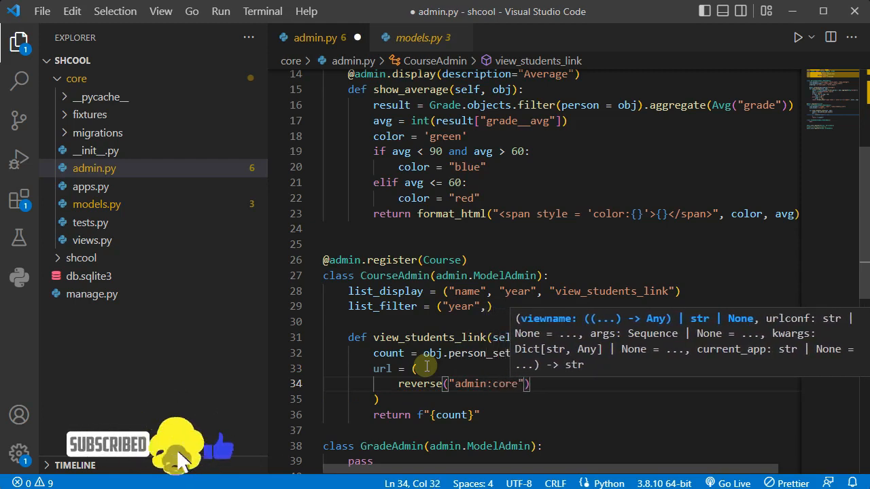
{"action": "type", "text": "_"}
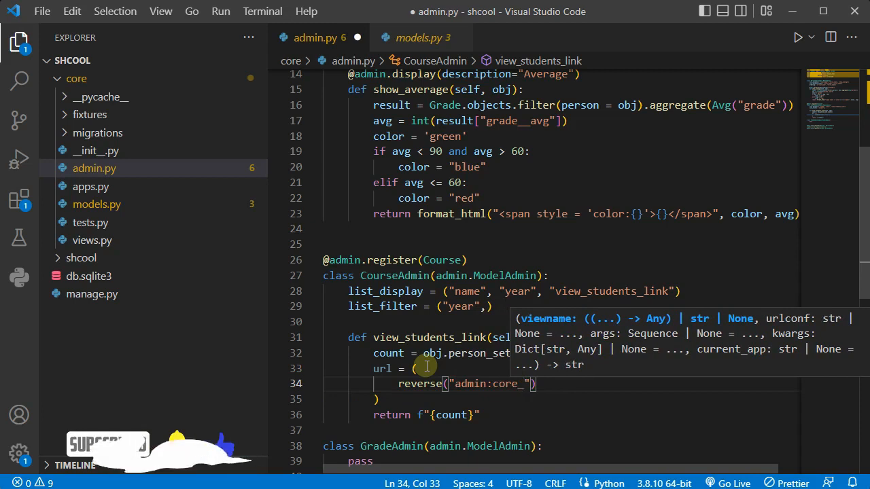
{"action": "type", "text": "person"}
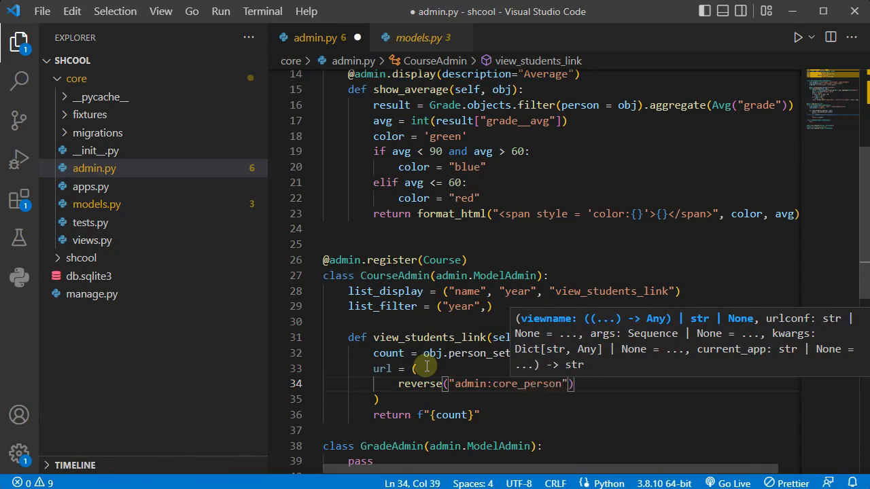
{"action": "type", "text": "_"}
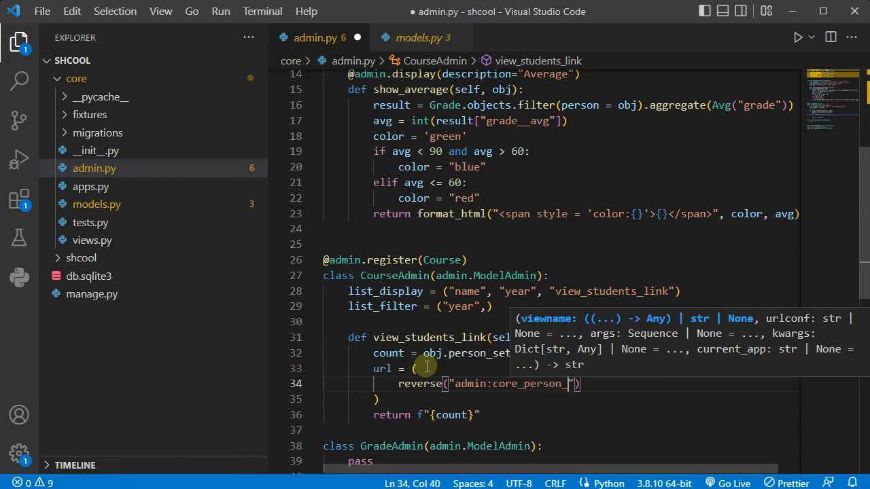
{"action": "type", "text": "chan"}
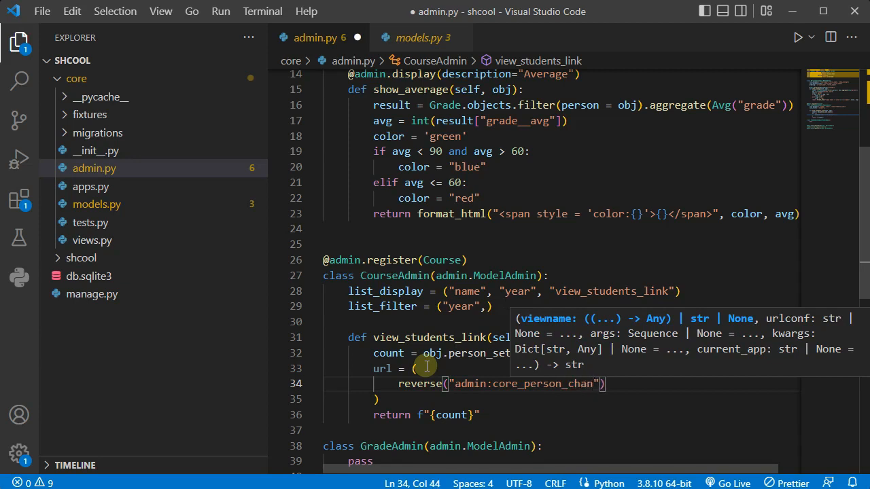
{"action": "type", "text": "changelist"}
{"action": "type", "text": "+ )"}
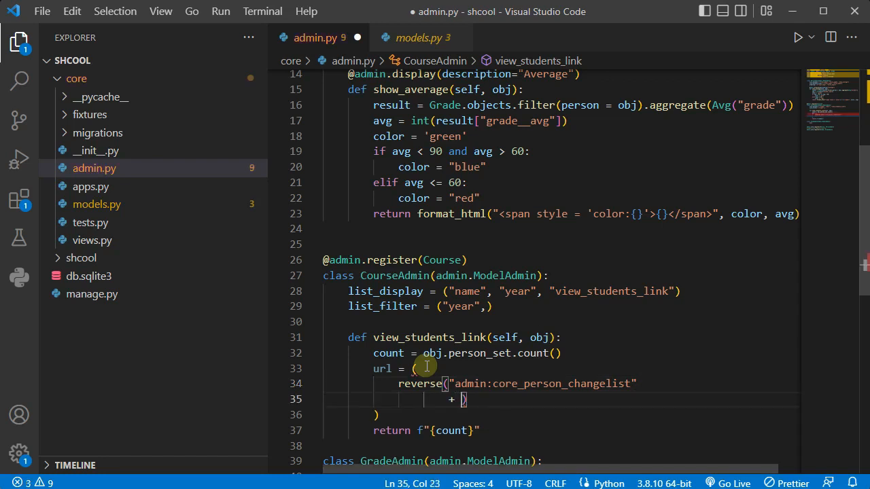
Append + "?" + urlencode({"courses__id": f"{obj.id}"}) to the url expression
{"action": "type", "text": "\"?\""}
{"action": "type", "text": "+ urlencode({}))"}
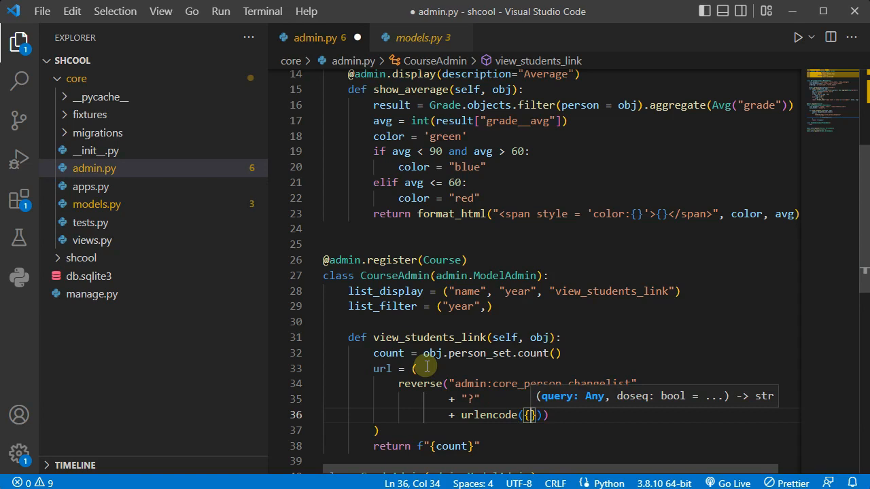
{"action": "type", "text": "course"}
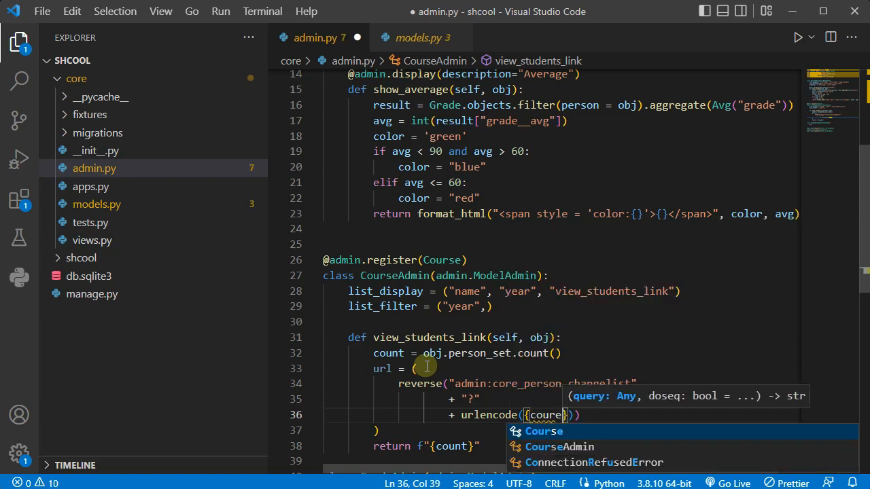
{"action": "type", "text": "es\""}
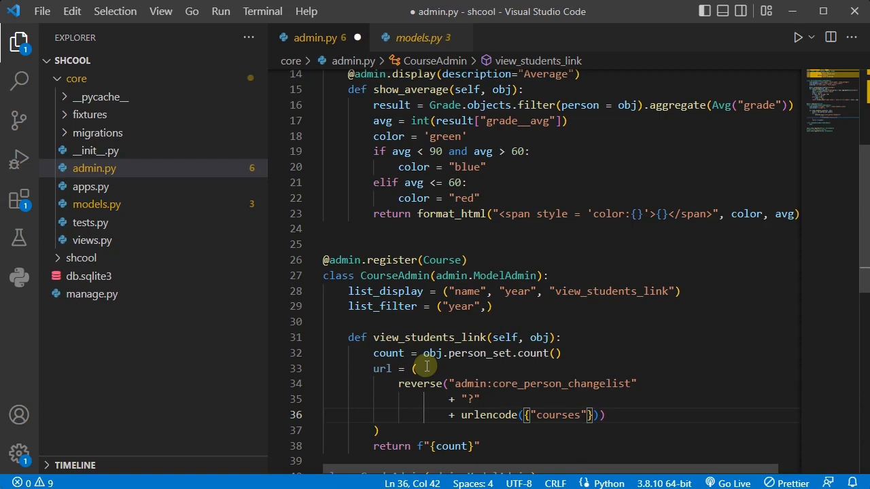
{"action": "type", "text": "__i"}
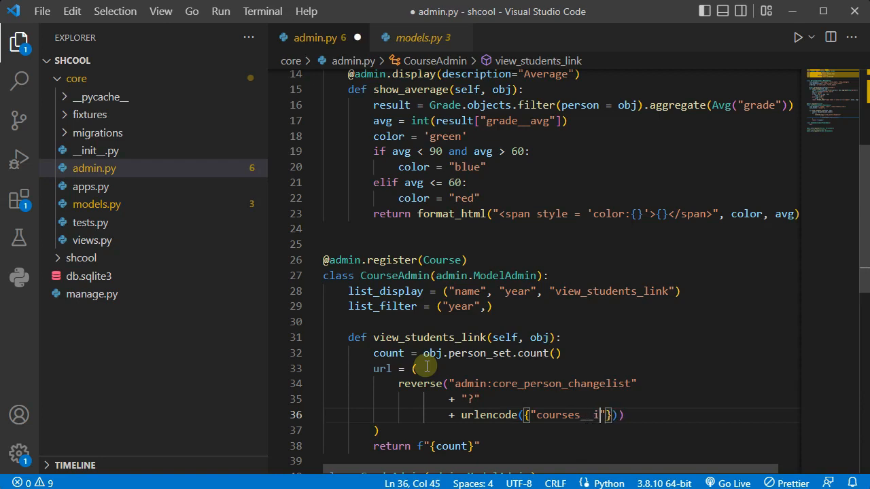
{"action": "type", "text": "d"}
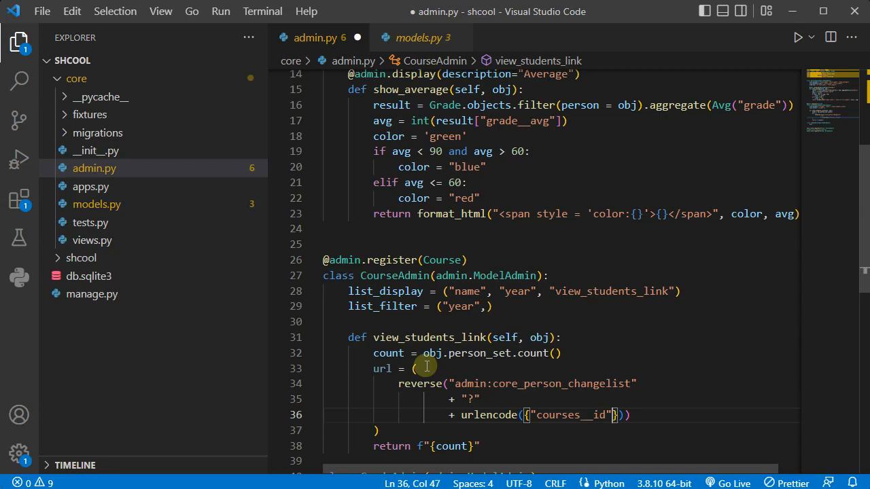
{"action": "type", "text": ":"}
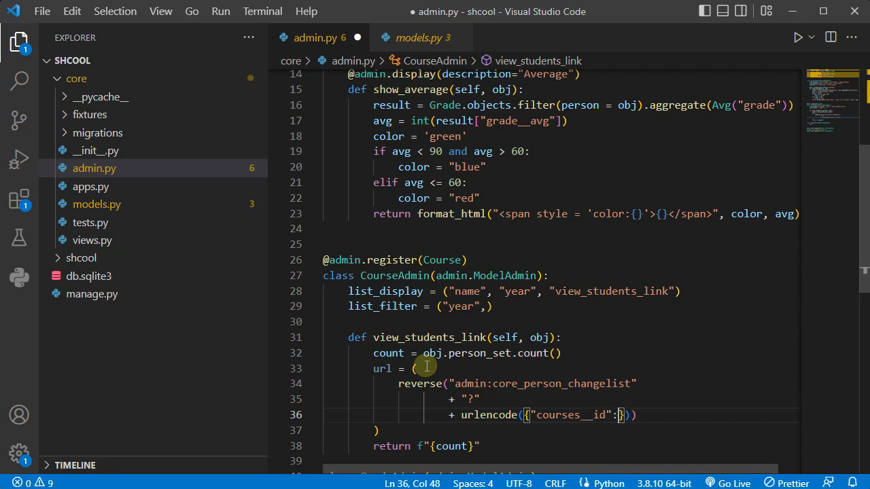
{"action": "type", "text": "fP"}
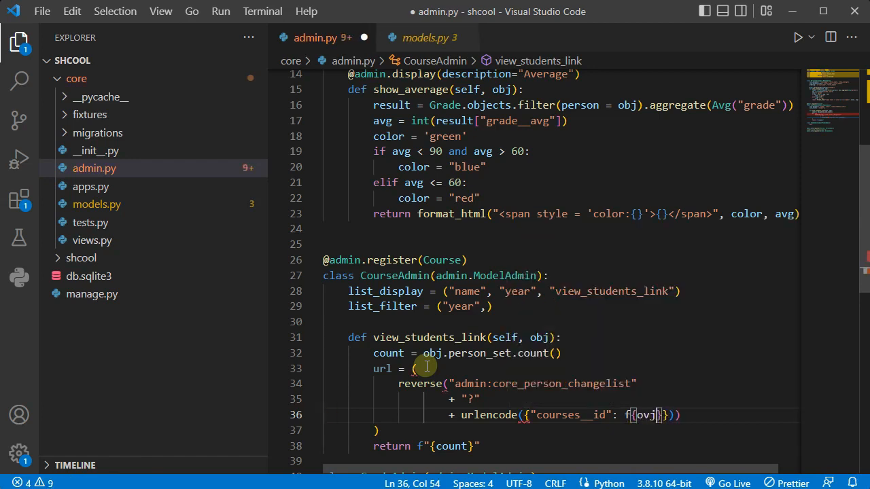
{"action": "type", "text": "obj.id"}
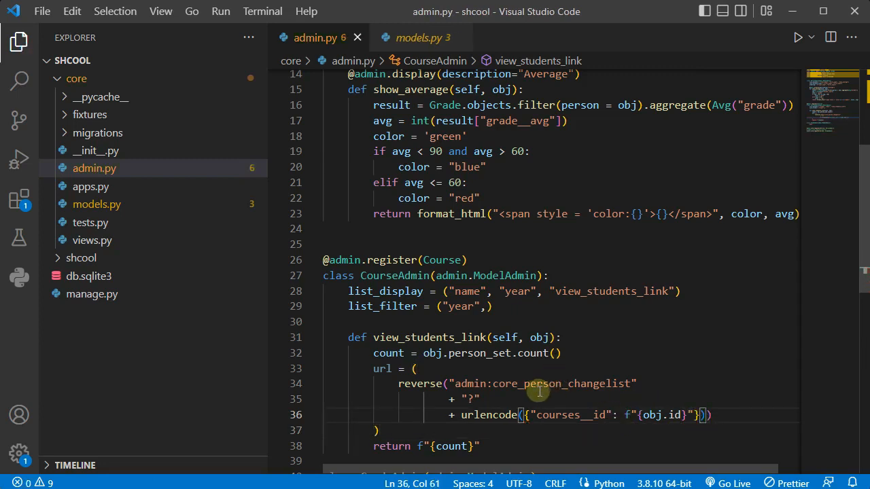
{"action": "mouse_move", "coordinate": [582, 416]}
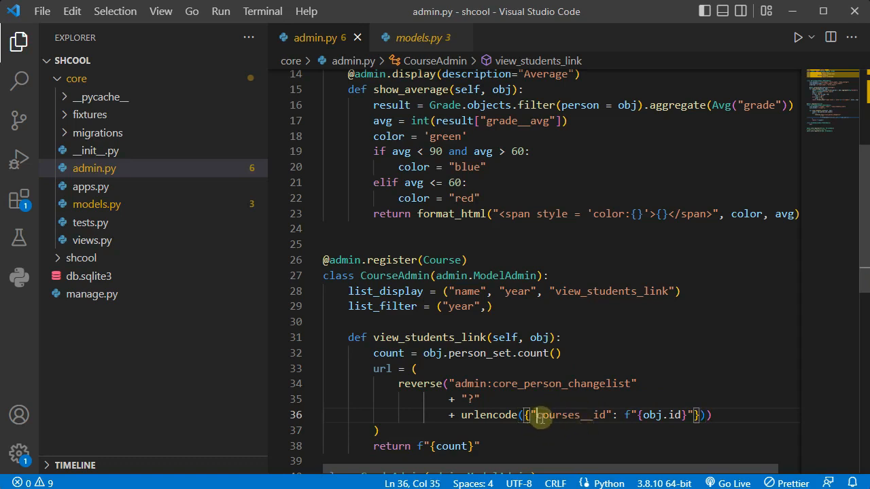
{"action": "double_click", "coordinate": [557, 415]}
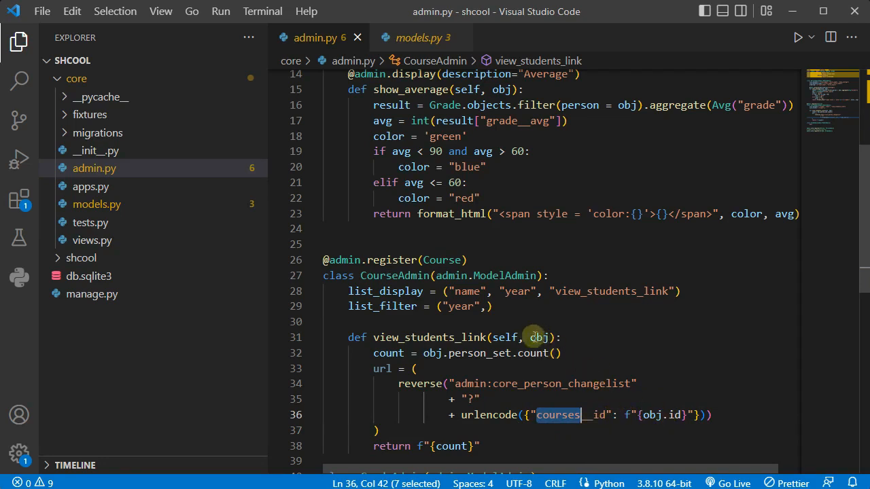
{"action": "mouse_move", "coordinate": [487, 438]}
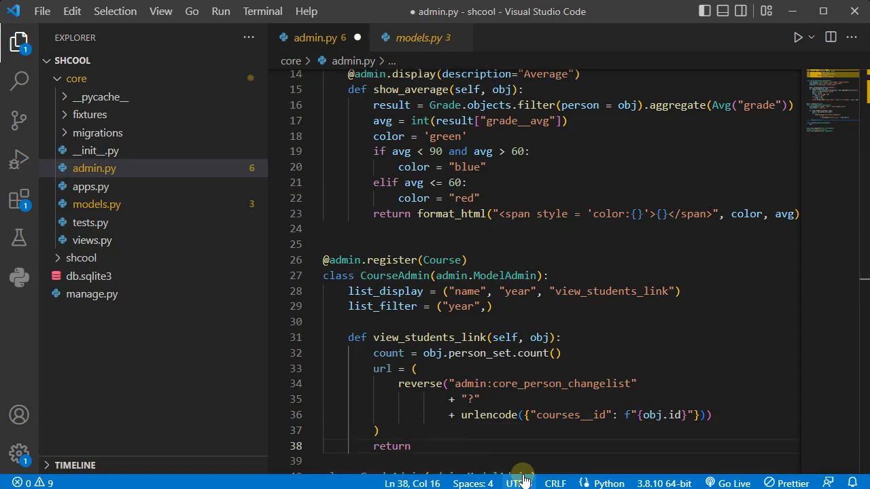
Return format_html("<a href='{}'>{} Students</a>", url, count) from view_students_link
{"action": "type", "text": "fr"}
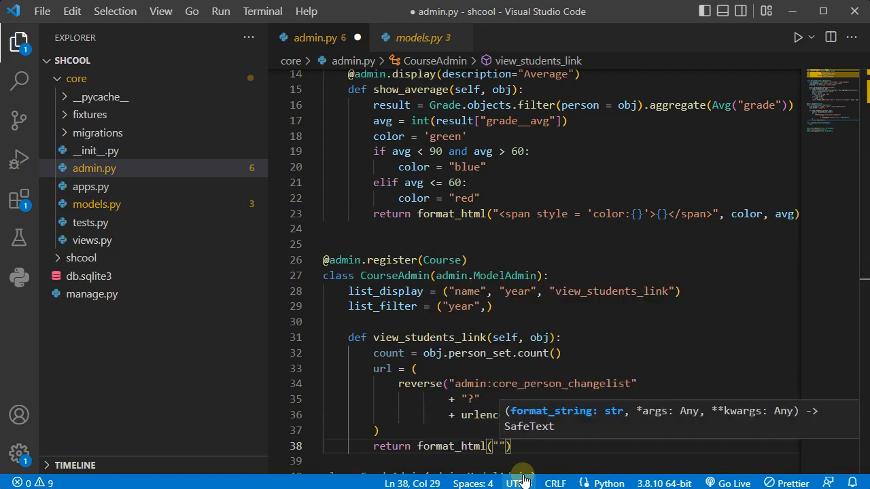
{"action": "type", "text": "<a href"}
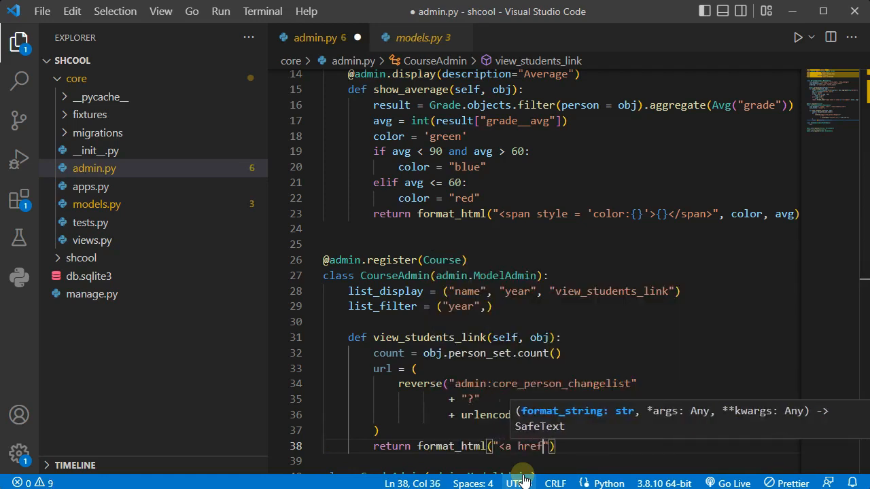
{"action": "type", "text": "={}>"}
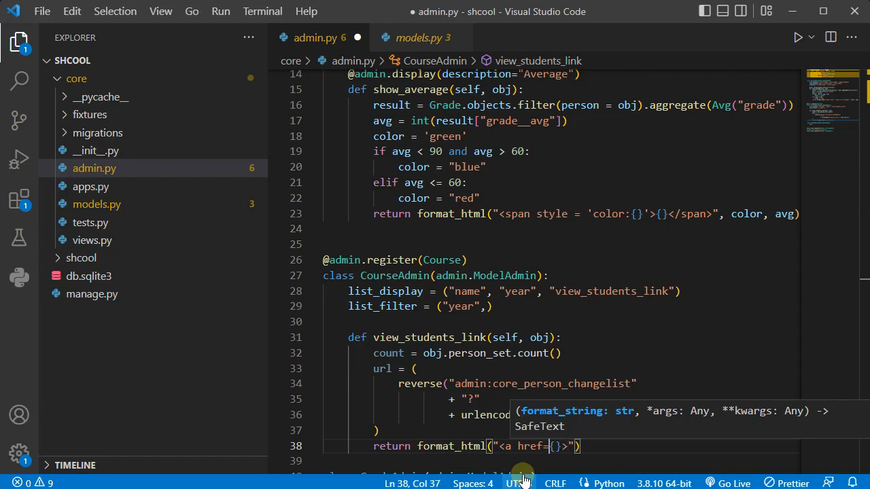
{"action": "type", "text": "'{}'"}
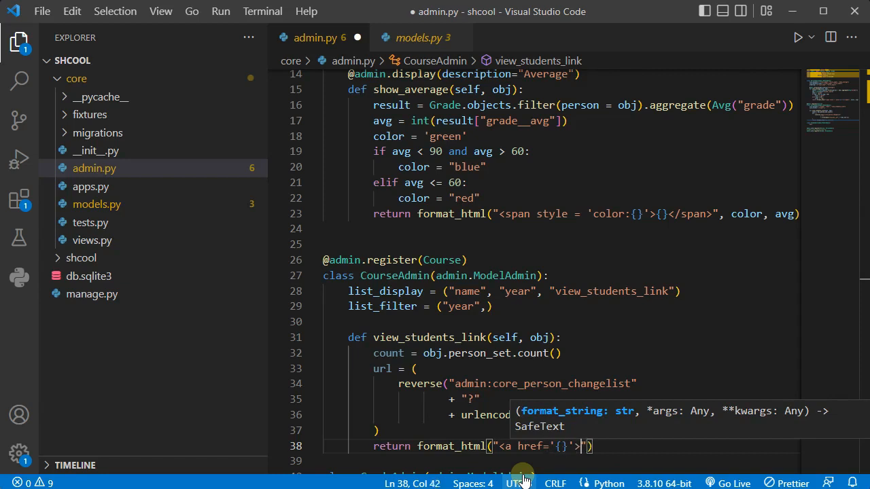
{"action": "type", "text": "</a>"}
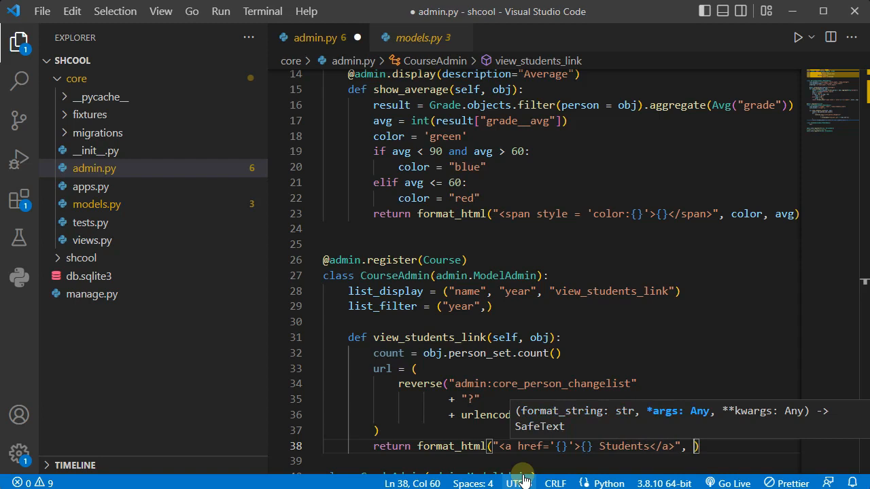
{"action": "type", "text": "url,"}
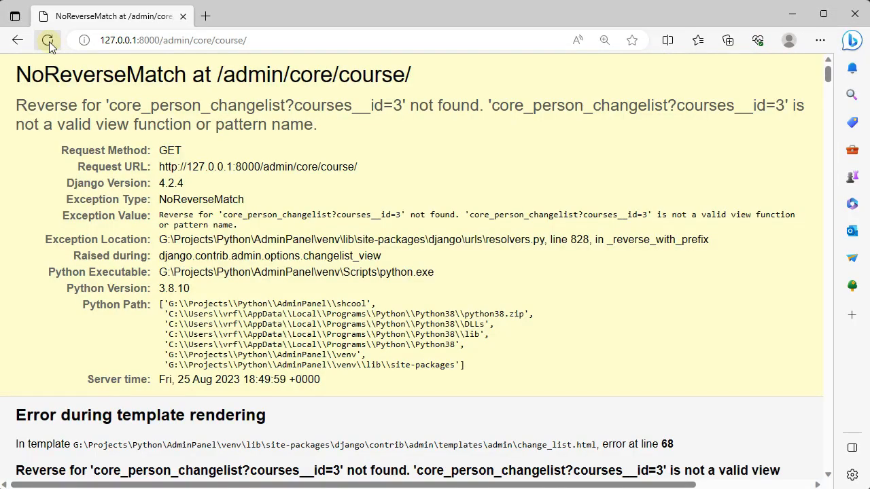
Reload the Courses admin page in Edge, revealing the NoReverseMatch traceback
{"action": "left_click", "coordinate": [48, 41]}
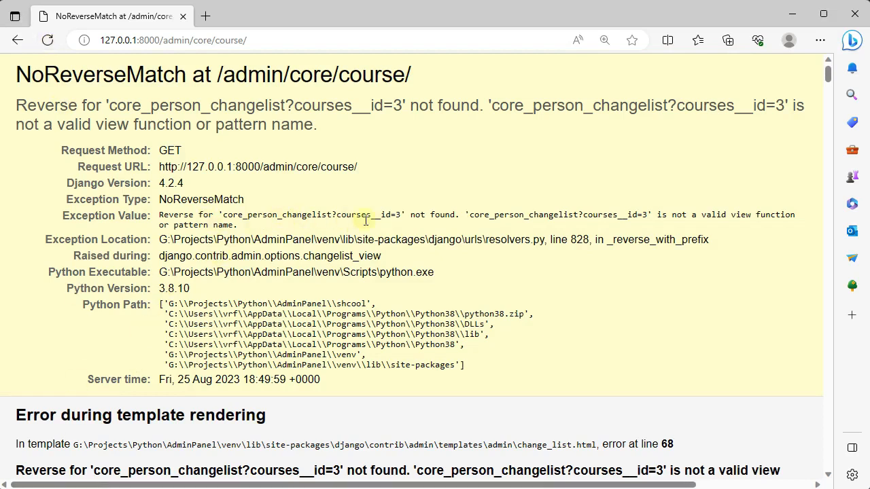
{"action": "mouse_move", "coordinate": [392, 225]}
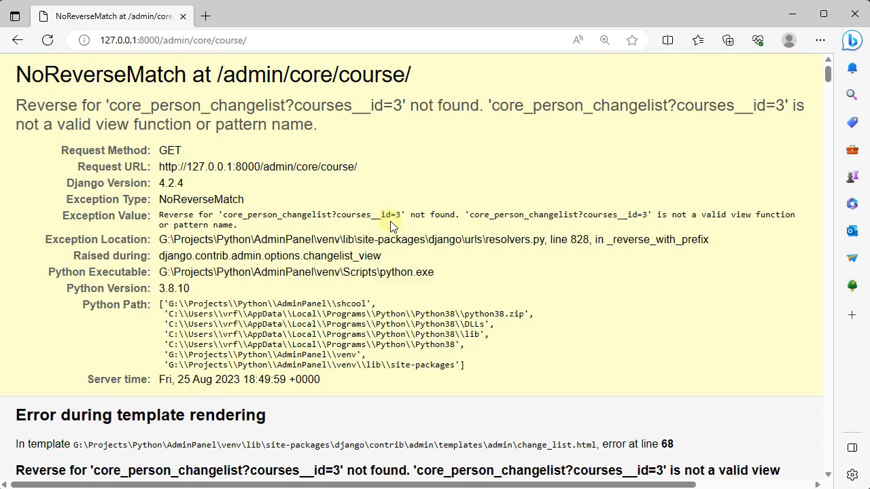
{"action": "mouse_move", "coordinate": [529, 244]}
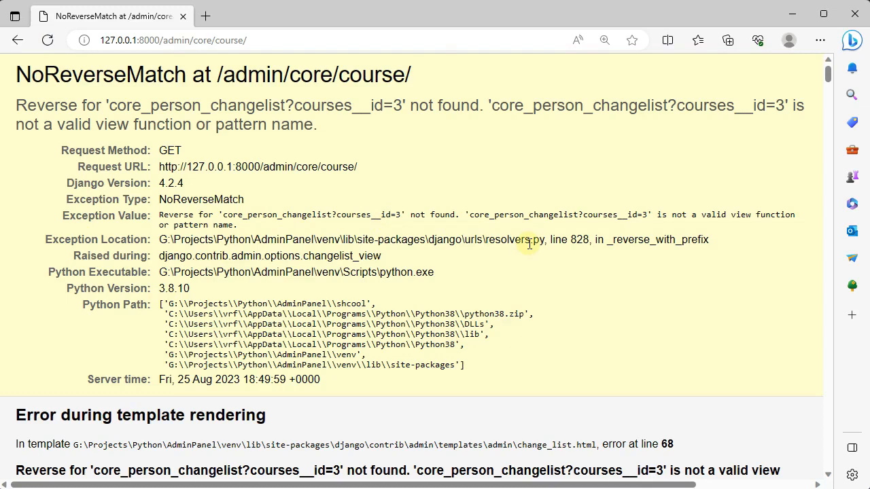
{"action": "mouse_move", "coordinate": [506, 164]}
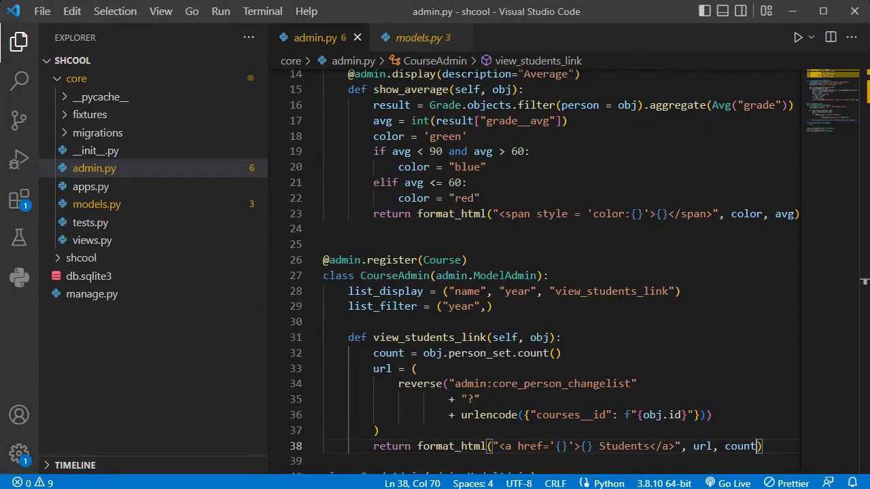
{"action": "mouse_move", "coordinate": [671, 382]}
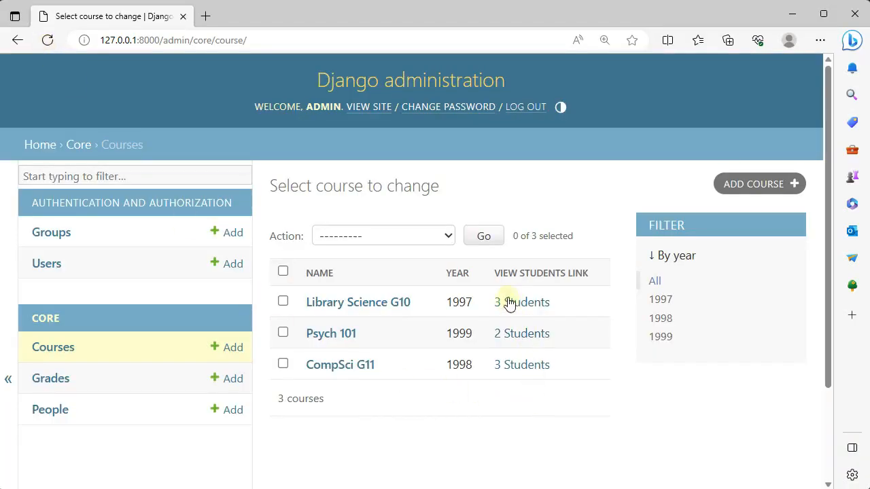
{"action": "mouse_move", "coordinate": [419, 350]}
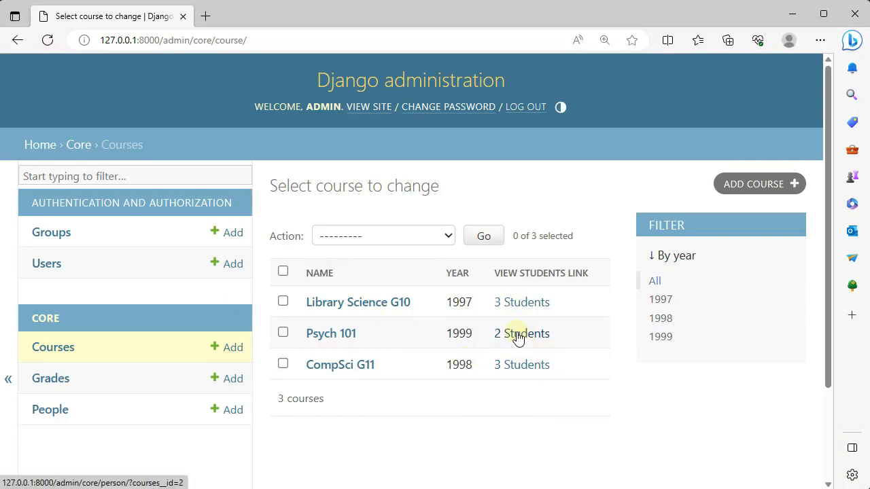
Show the People list filtered for course ids 2, 3 and 1 in turn
{"action": "left_click", "coordinate": [522, 333]}
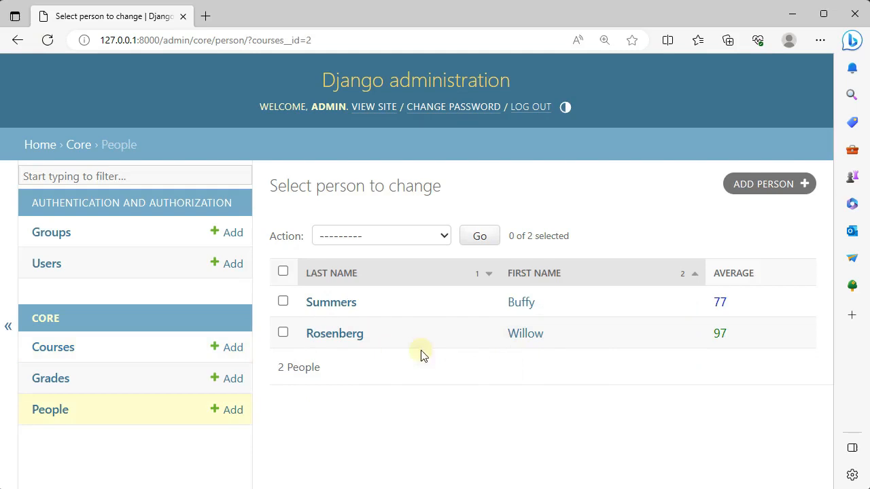
{"action": "mouse_move", "coordinate": [335, 334]}
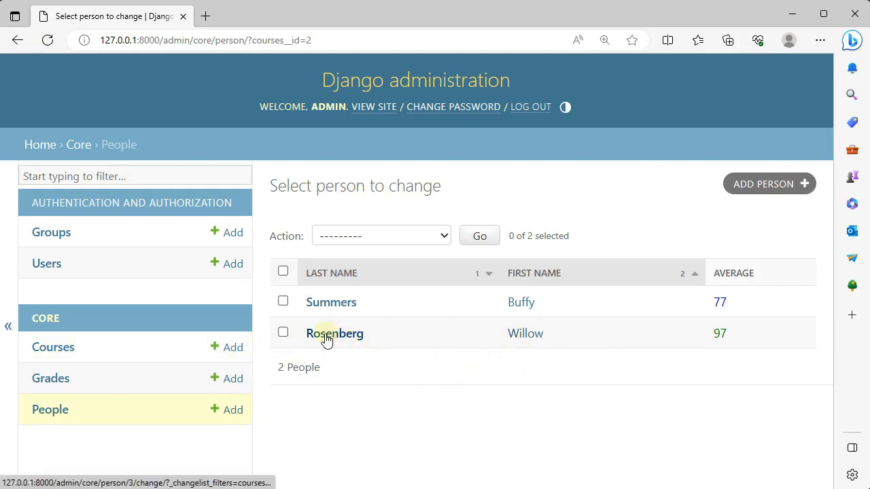
{"action": "left_click", "coordinate": [53, 347]}
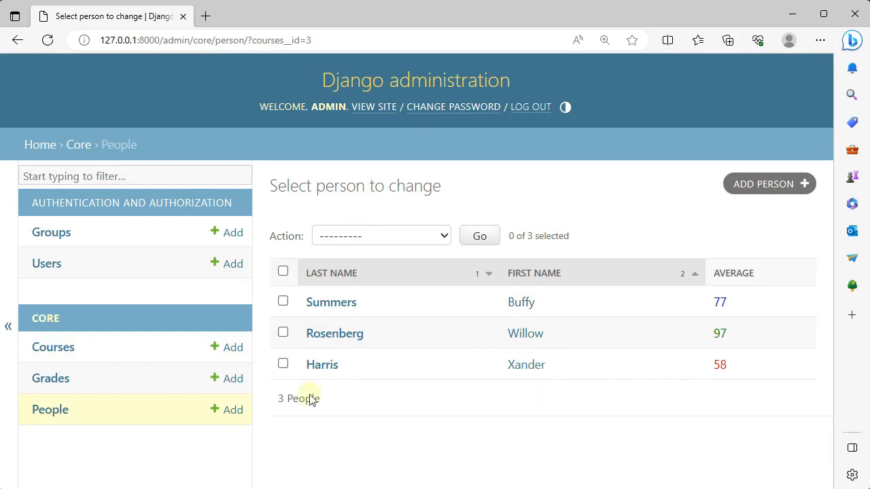
{"action": "mouse_move", "coordinate": [50, 378]}
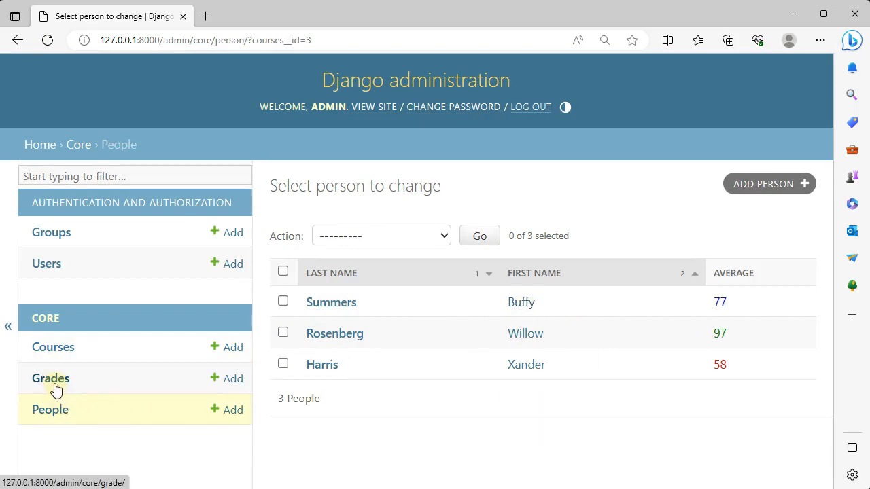
{"action": "left_click", "coordinate": [53, 347]}
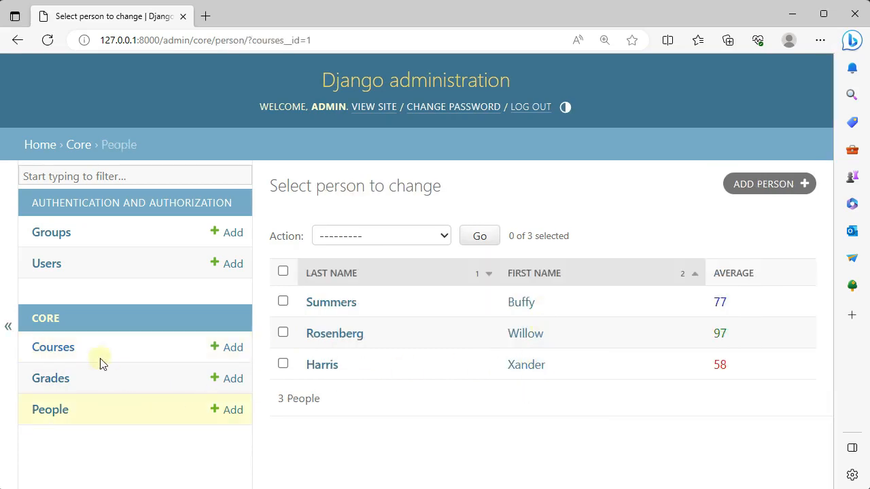
View the Grades list zoomed out to fit all seven grades, checking Courses in between
{"action": "left_click", "coordinate": [51, 378]}
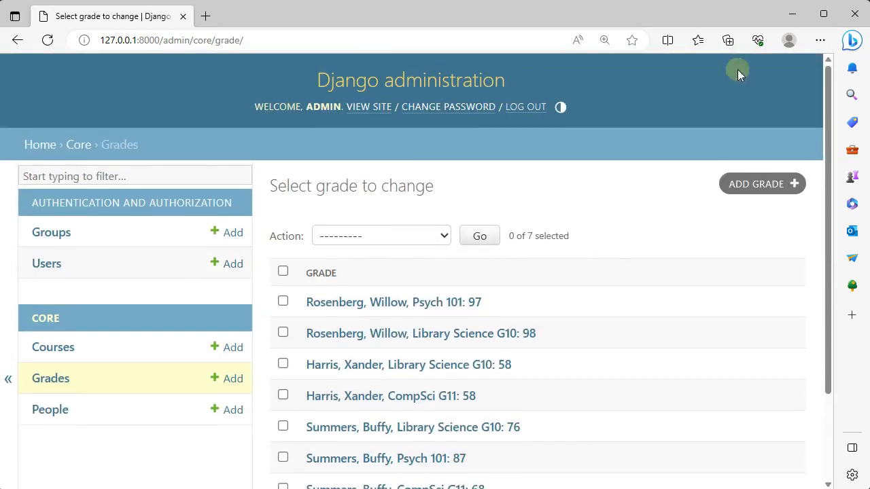
{"action": "left_click", "coordinate": [603, 41]}
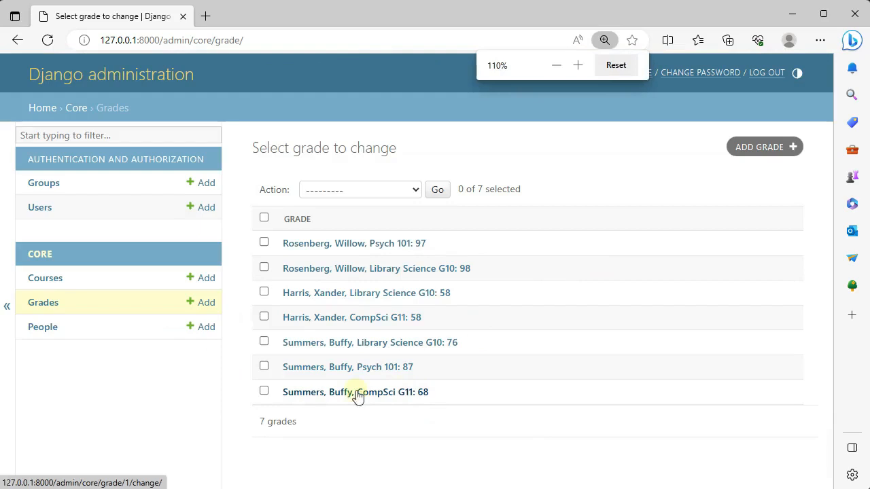
{"action": "left_click", "coordinate": [45, 277]}
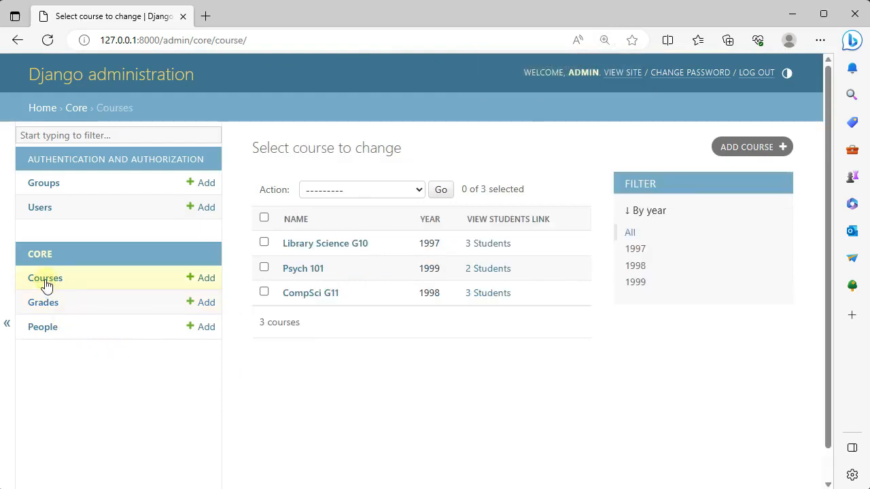
{"action": "mouse_move", "coordinate": [46, 311]}
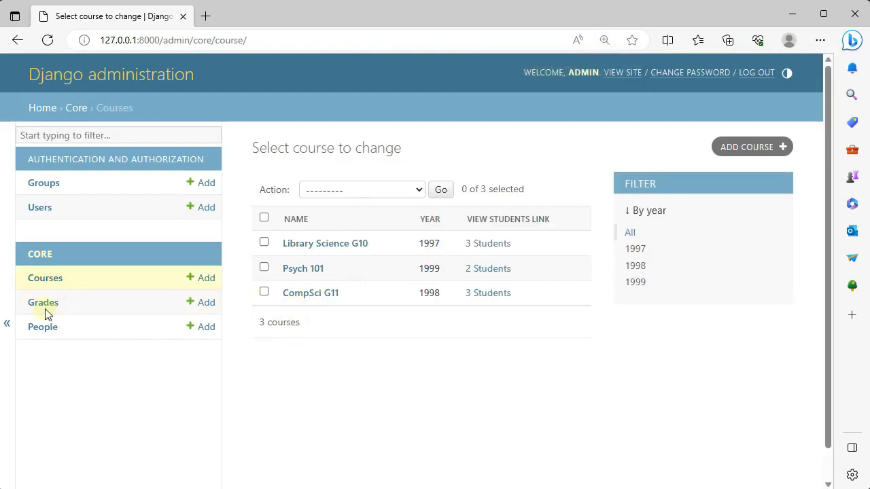
{"action": "left_click", "coordinate": [44, 302]}
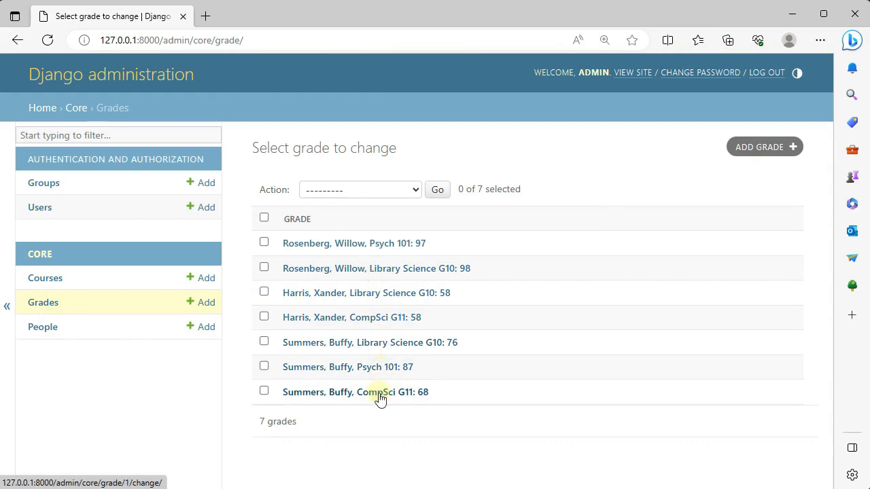
{"action": "mouse_move", "coordinate": [376, 401]}
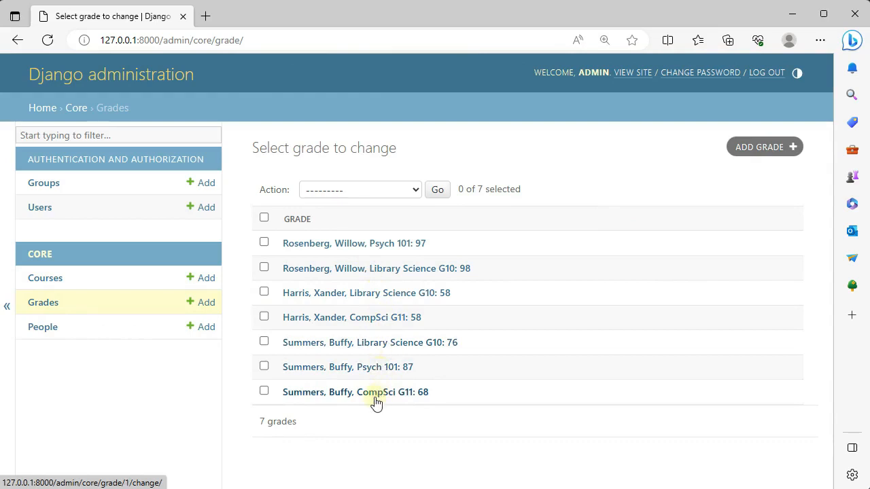
{"action": "mouse_move", "coordinate": [401, 378]}
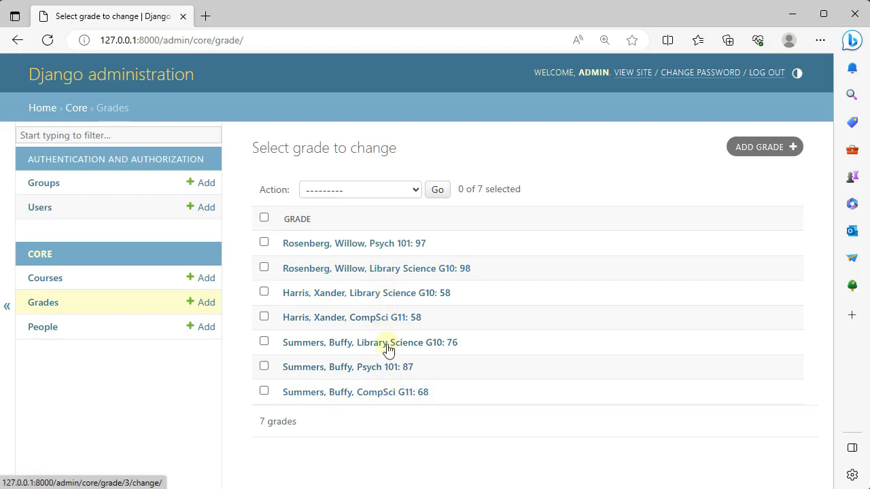
{"action": "mouse_move", "coordinate": [384, 367]}
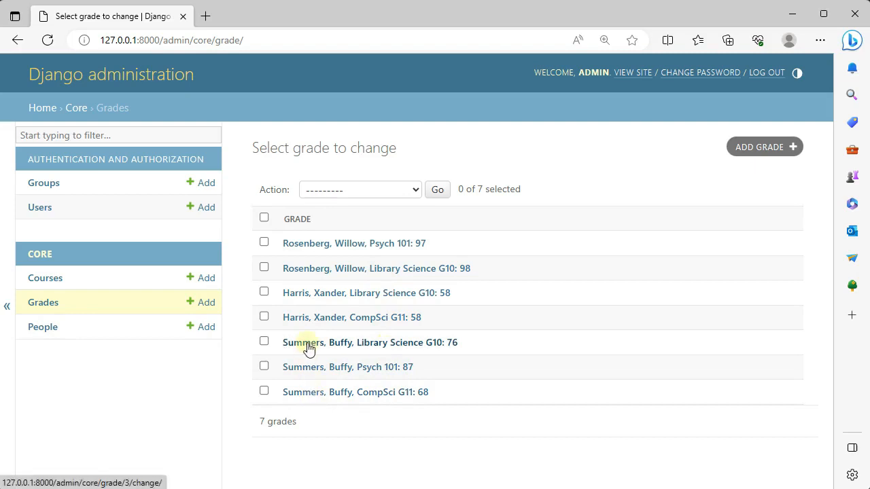
{"action": "mouse_move", "coordinate": [298, 267]}
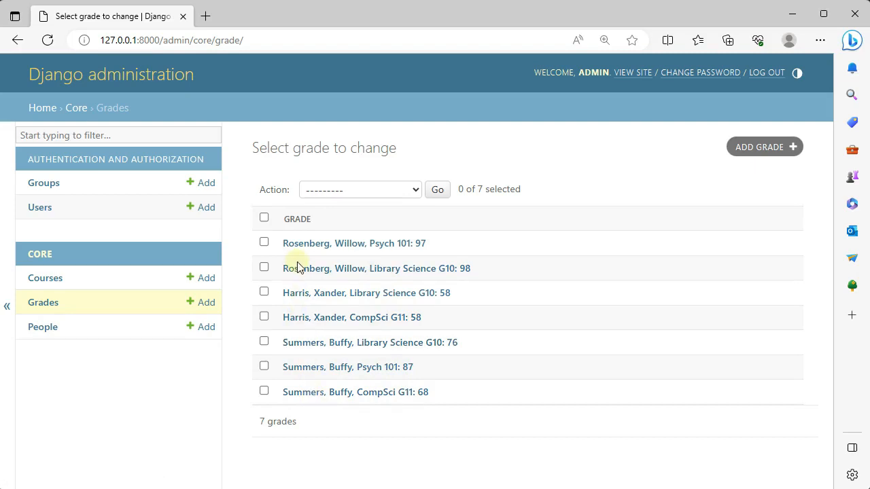
{"action": "mouse_move", "coordinate": [220, 434]}
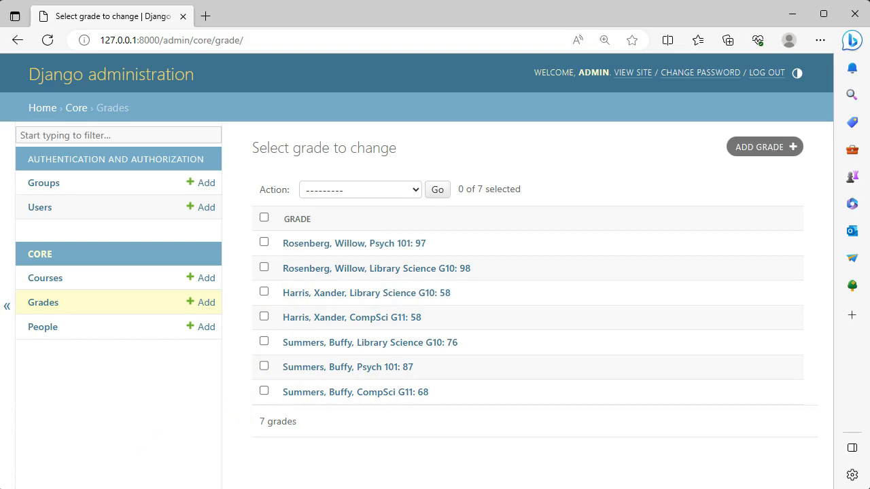
{"action": "mouse_move", "coordinate": [42, 326]}
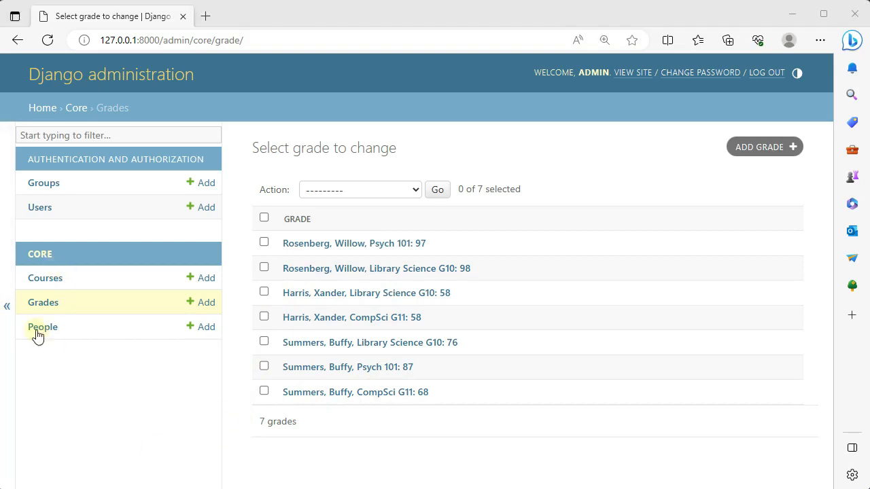
Inspect the Summers and Harris person records from the People list
{"action": "left_click", "coordinate": [42, 326]}
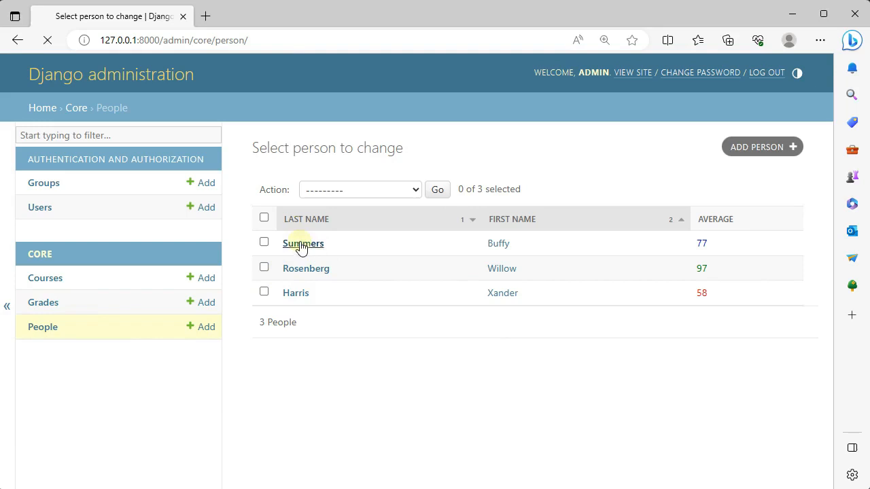
{"action": "left_click", "coordinate": [302, 243]}
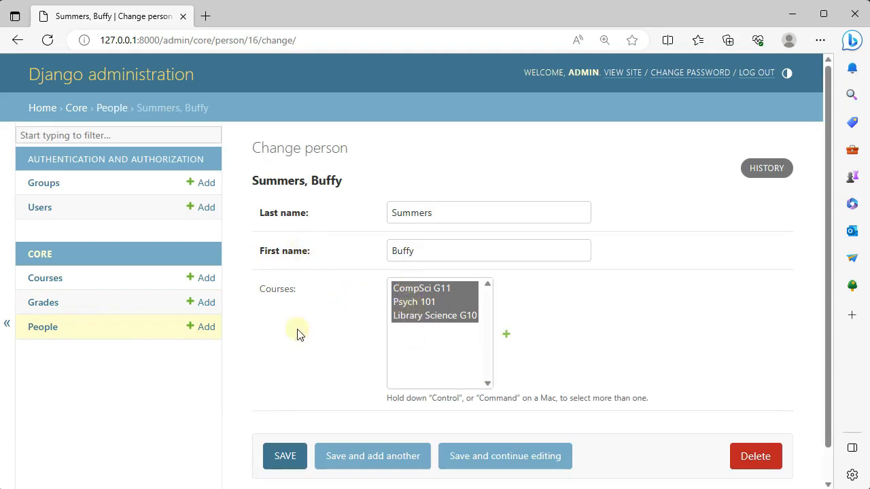
{"action": "left_click", "coordinate": [111, 107]}
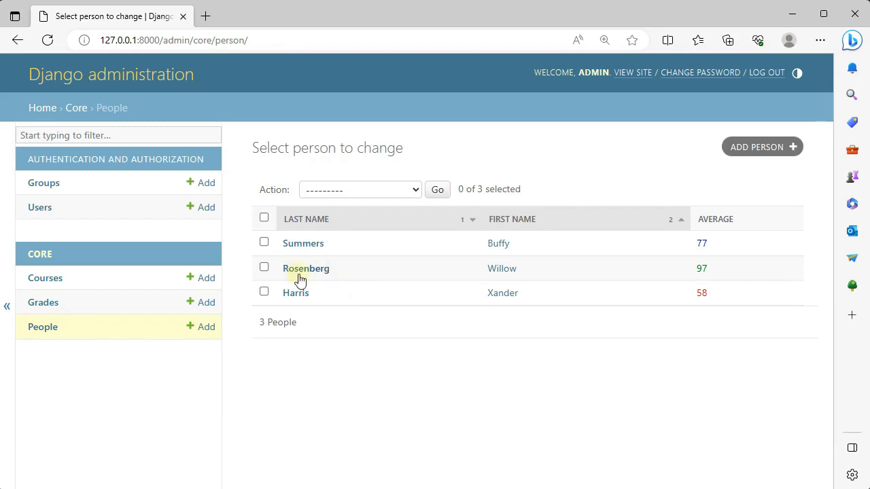
{"action": "left_click", "coordinate": [306, 269]}
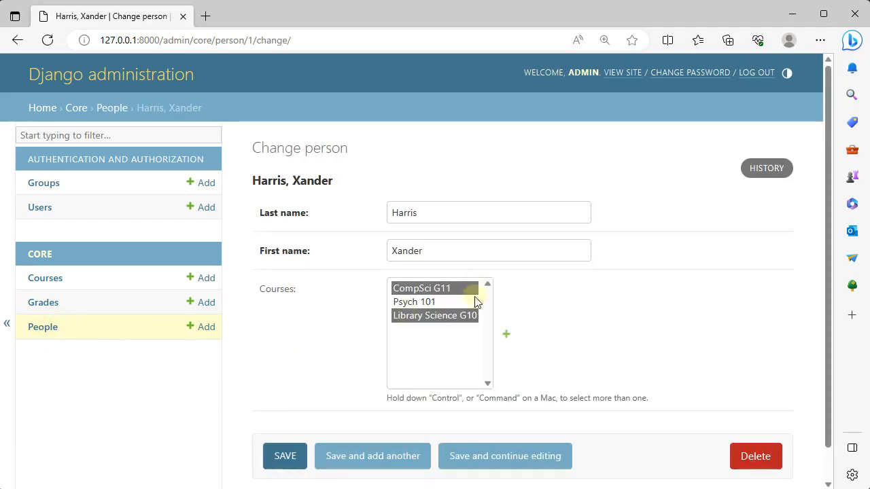
{"action": "left_click", "coordinate": [43, 301]}
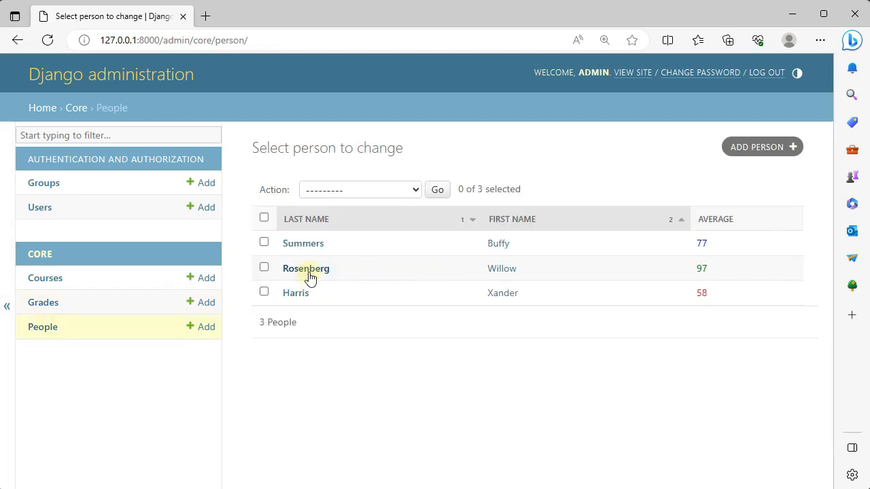
Save Rosenberg enrolled only in Library Science G10 and check the Courses student counts
{"action": "left_click", "coordinate": [306, 269]}
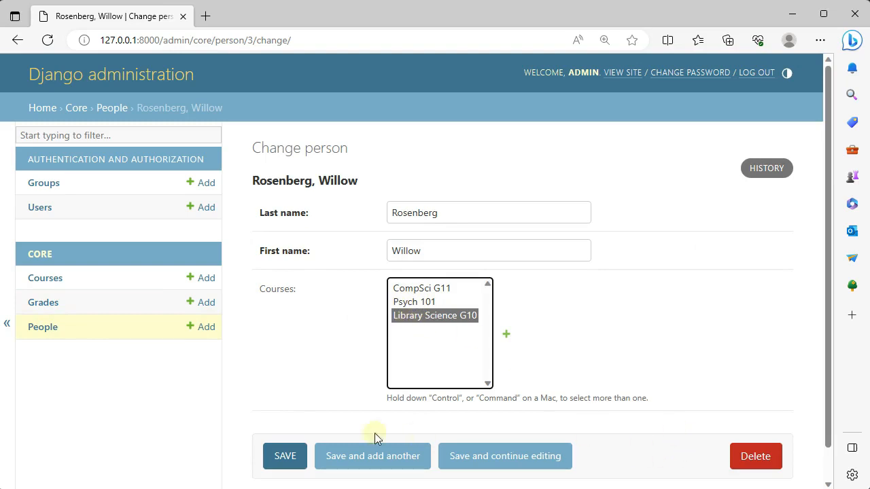
{"action": "left_click", "coordinate": [285, 457]}
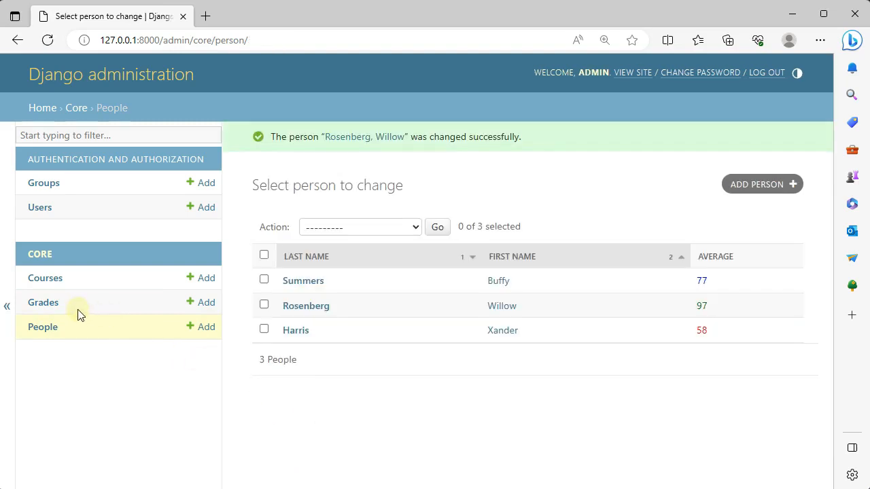
{"action": "left_click", "coordinate": [45, 277]}
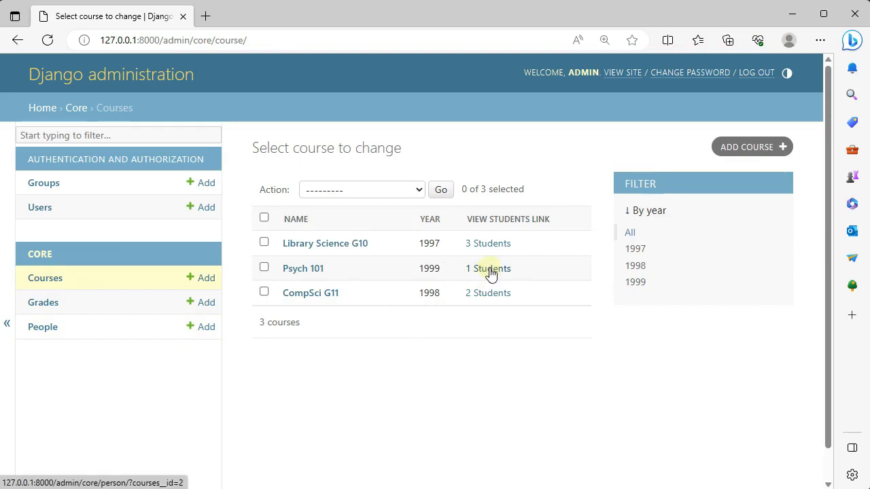
Follow Psych 101's Students link, inspect the courses__id query, and return to Courses
{"action": "left_click", "coordinate": [487, 267]}
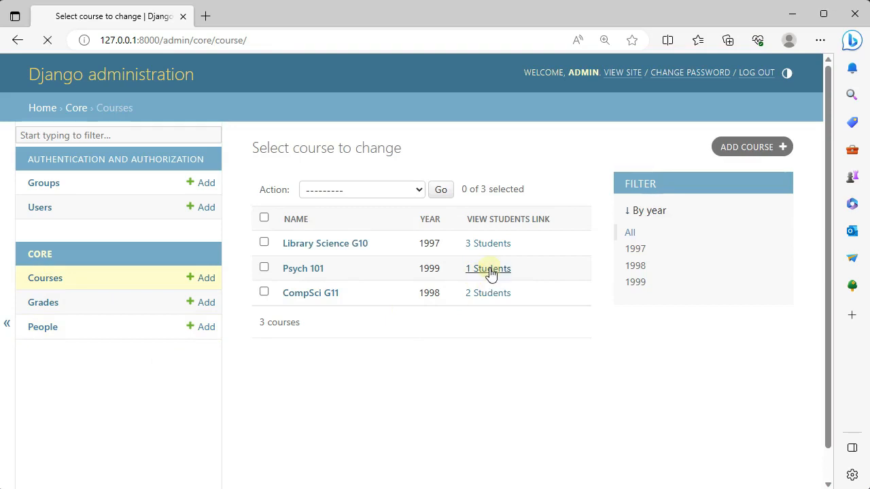
{"action": "left_click", "coordinate": [486, 268]}
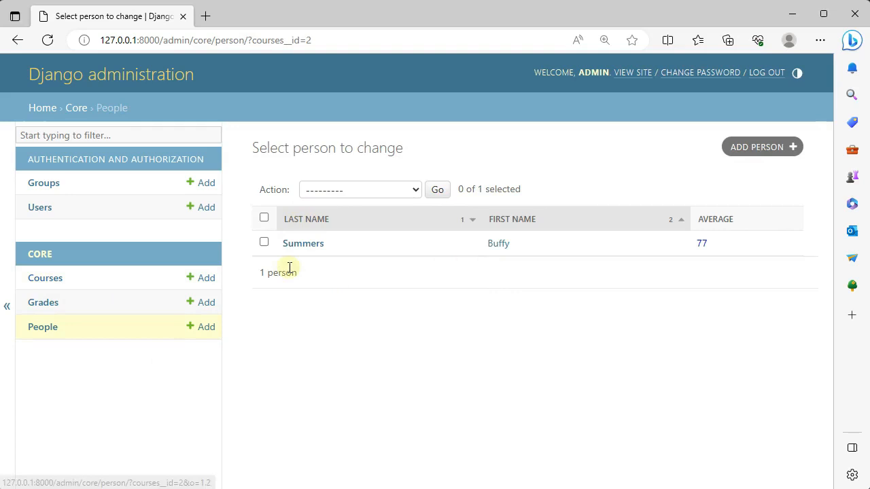
{"action": "left_click", "coordinate": [45, 277]}
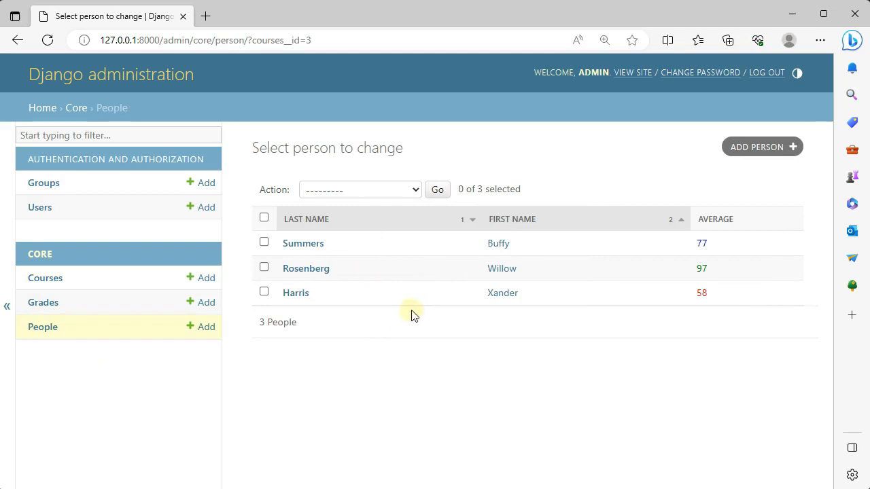
{"action": "mouse_move", "coordinate": [374, 239]}
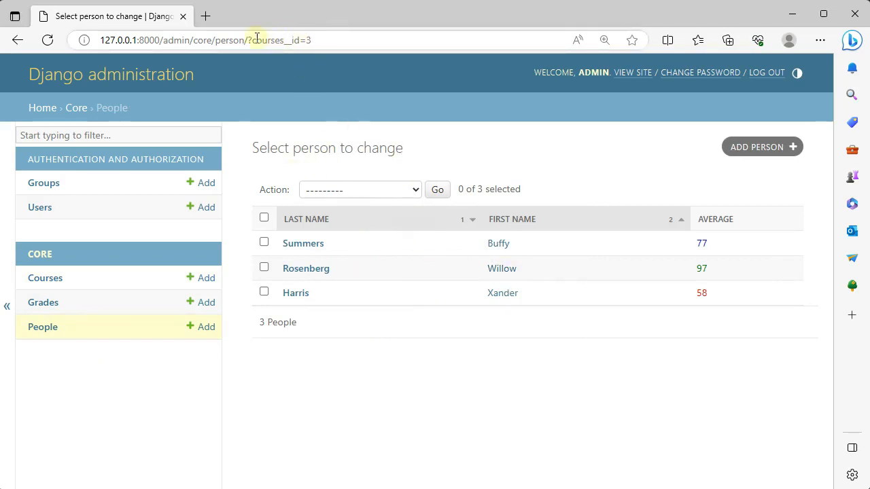
{"action": "double_click", "coordinate": [265, 41]}
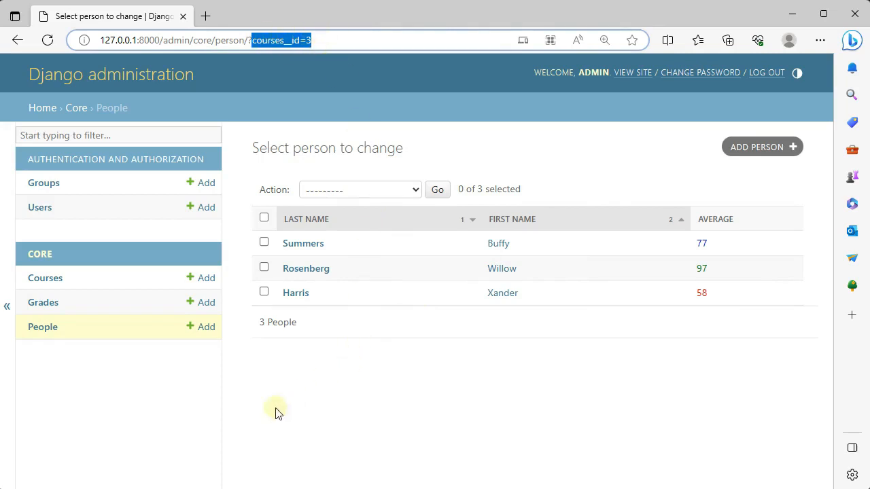
{"action": "left_click", "coordinate": [45, 278]}
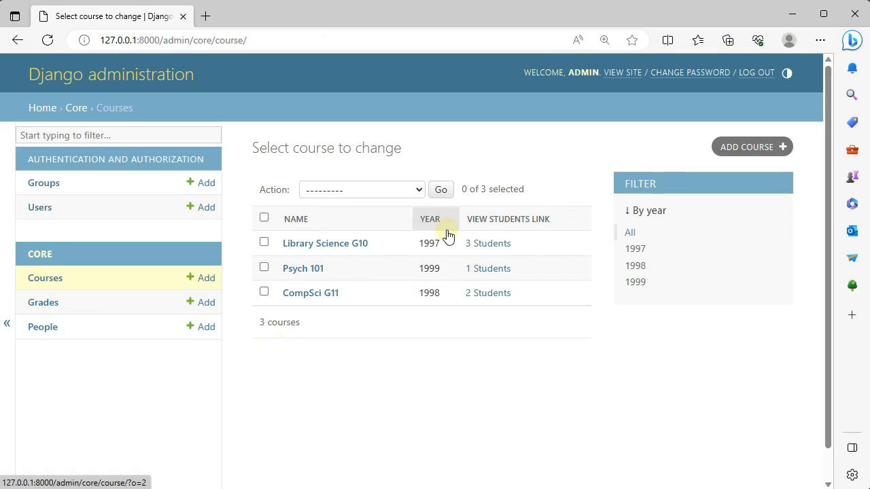
{"action": "mouse_move", "coordinate": [808, 16]}
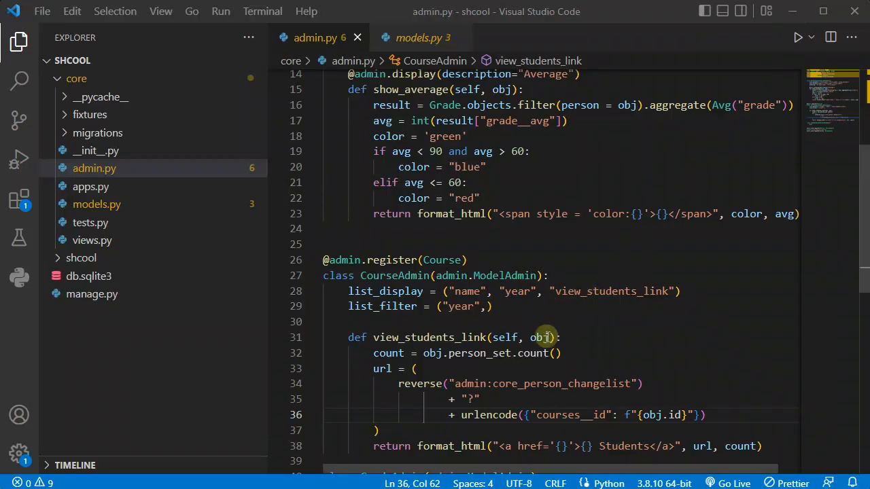
Replace the urlencode filter key courses__id with last_name__startswith in admin.py
{"action": "scroll", "scroll_direction": "down", "scroll_amount": 3}
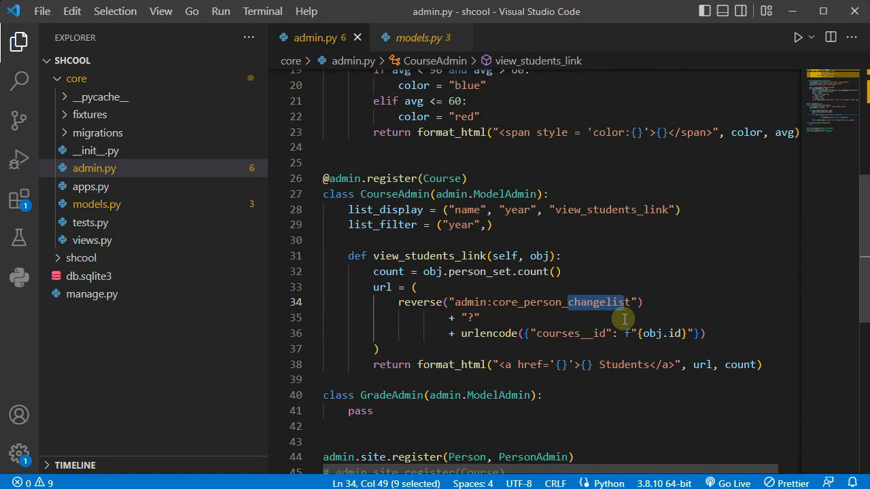
{"action": "mouse_move", "coordinate": [563, 327]}
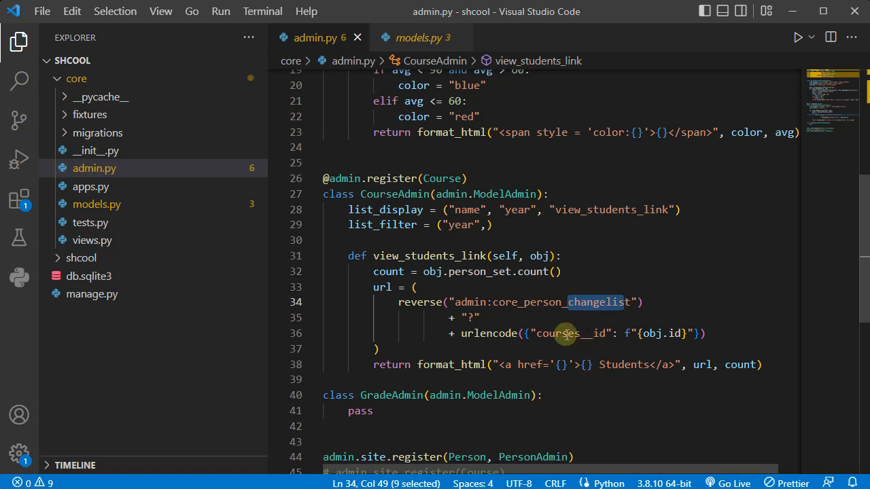
{"action": "mouse_move", "coordinate": [560, 343]}
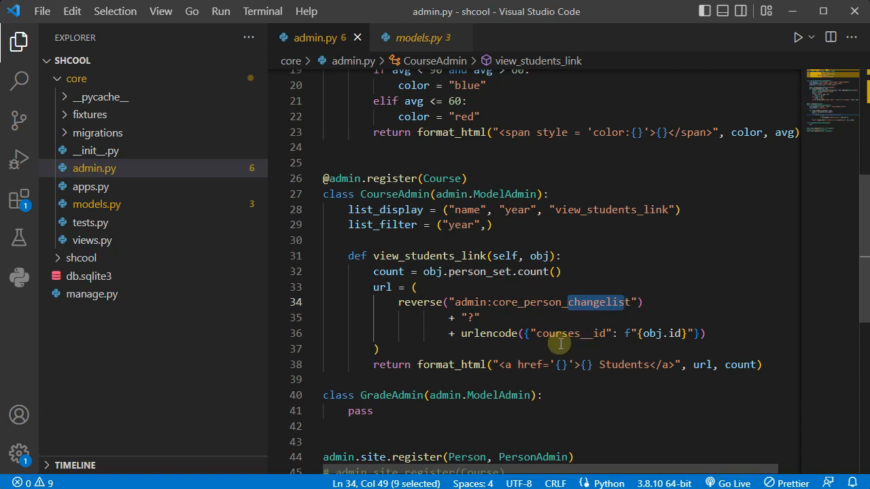
{"action": "mouse_move", "coordinate": [556, 344]}
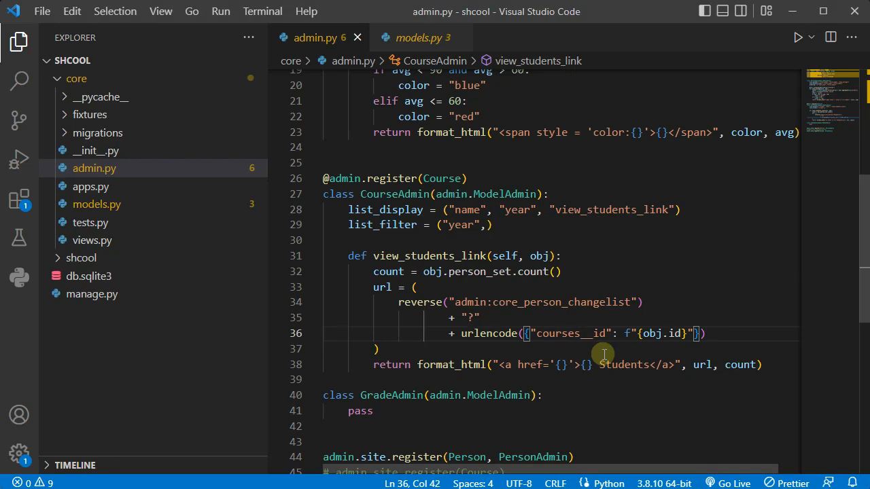
{"action": "double_click", "coordinate": [570, 333]}
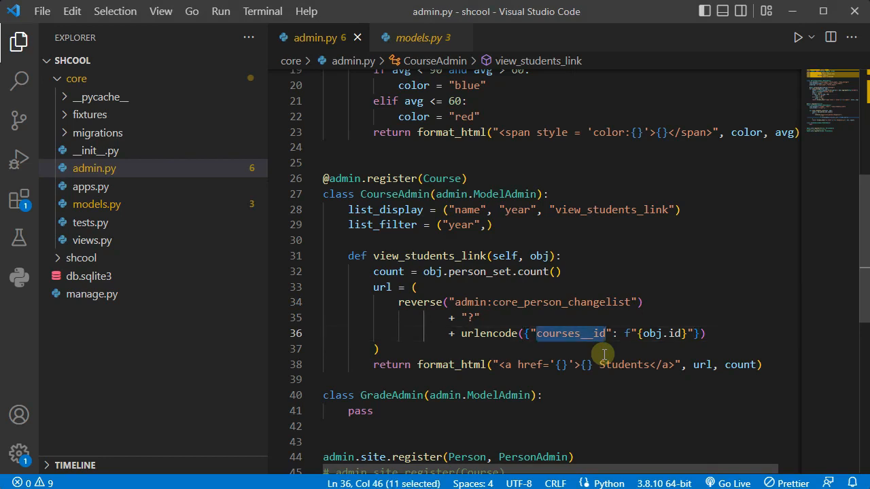
{"action": "type", "text": "last_name"}
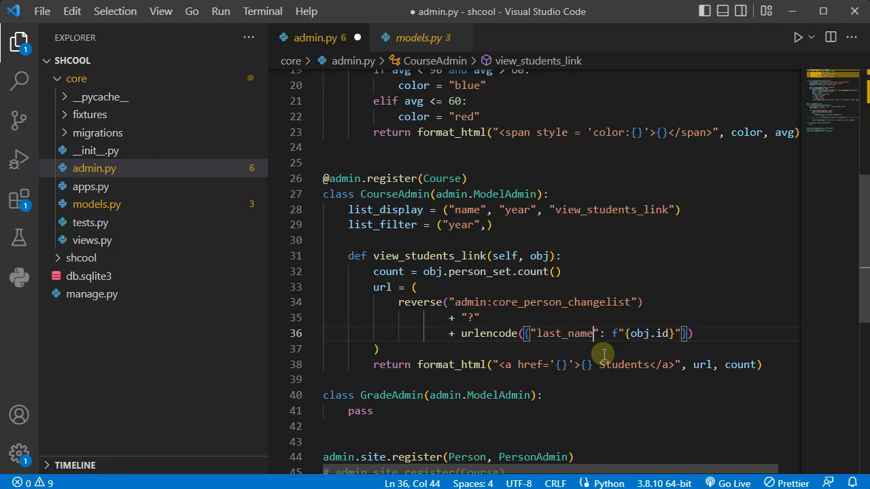
{"action": "type", "text": "__startswith"}
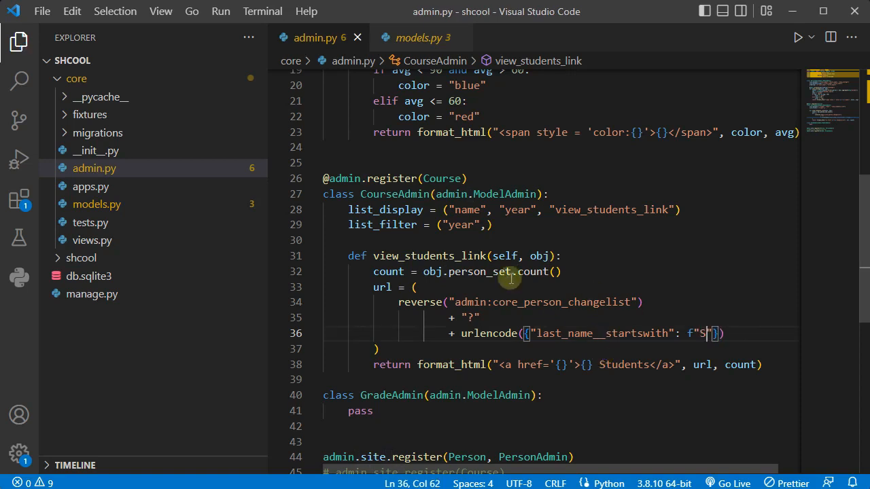
{"action": "mouse_move", "coordinate": [389, 271]}
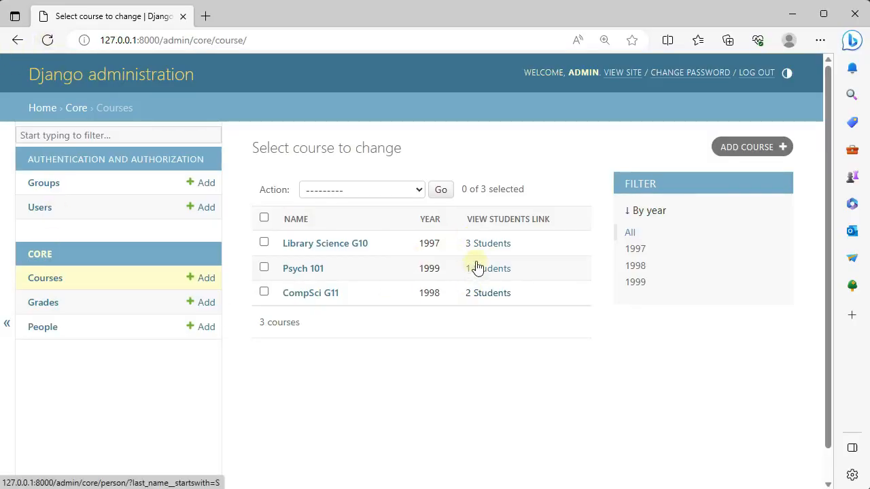
Follow Psych 101's Students link and inspect the last_name__startswith query showing only Summers
{"action": "left_click", "coordinate": [487, 268]}
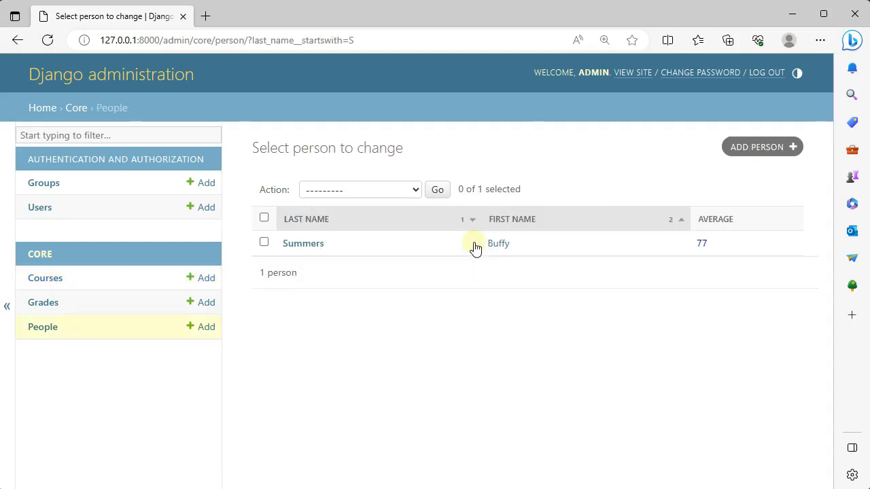
{"action": "mouse_move", "coordinate": [302, 243]}
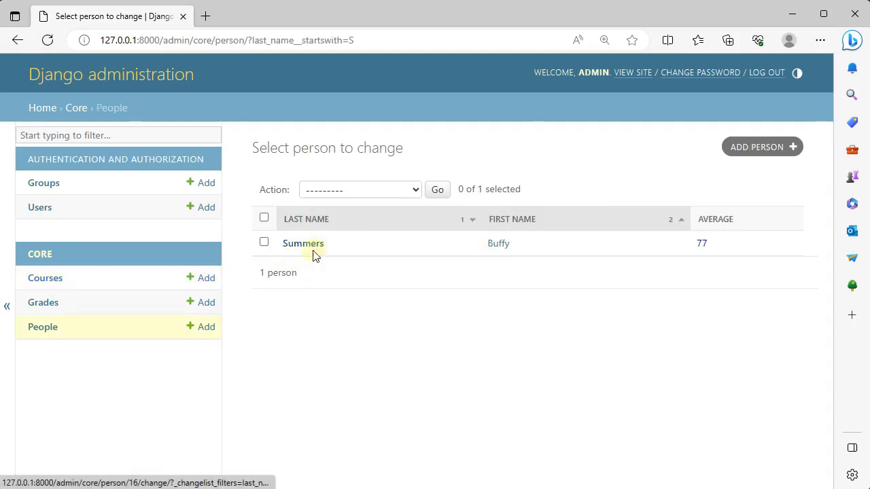
{"action": "left_click", "coordinate": [305, 41]}
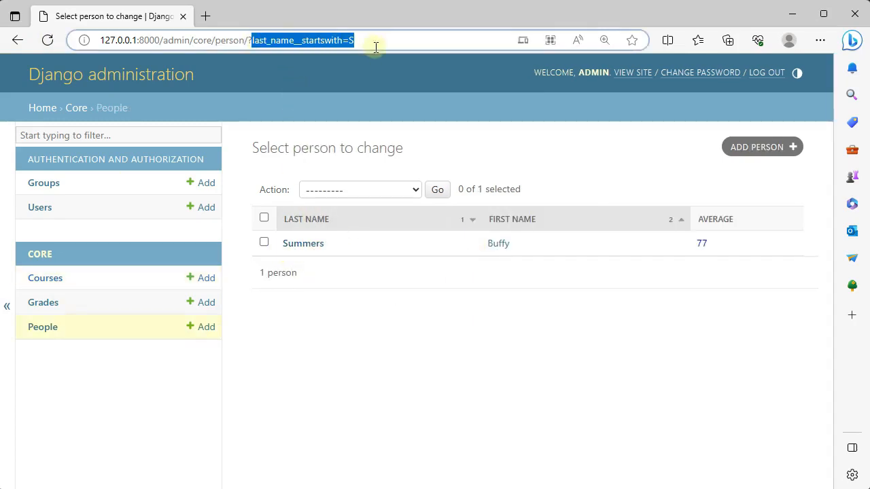
{"action": "mouse_move", "coordinate": [378, 314]}
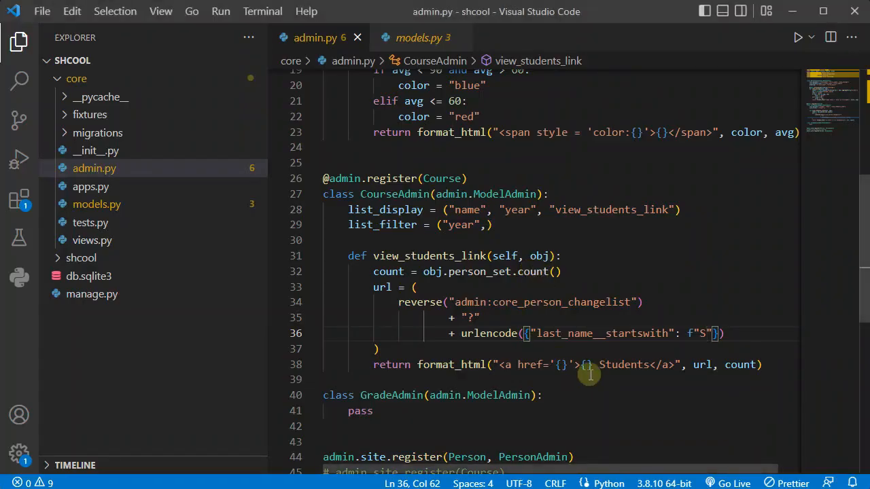
Restore the courses__id: f"{obj.id}" filter and reverse core_person_add instead of changelist
{"action": "type", "text": "{obj}"}
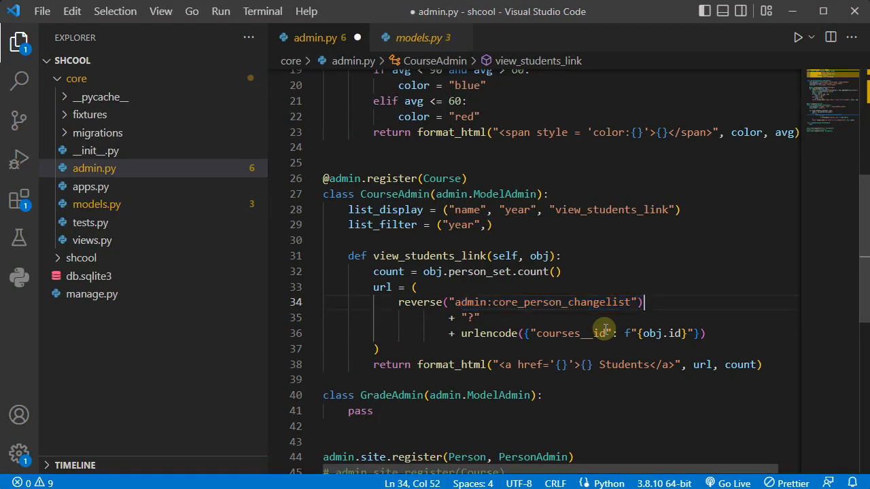
{"action": "key", "text": "Backspace"}
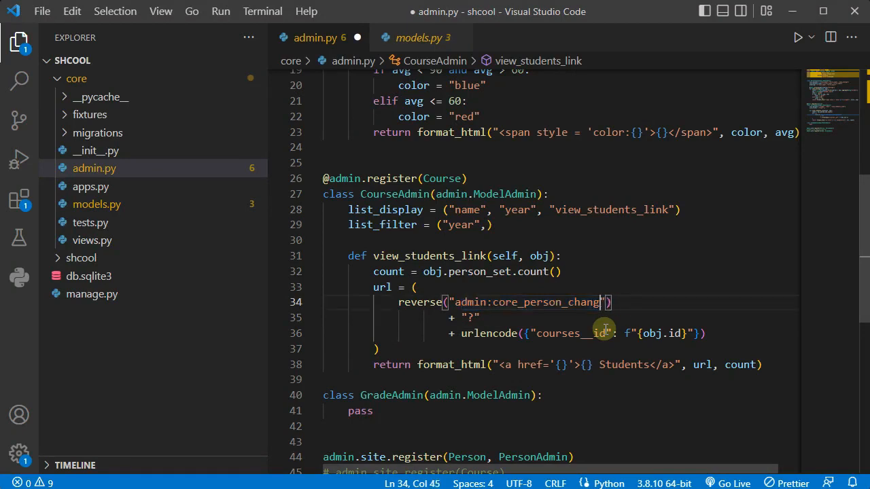
{"action": "type", "text": "add"}
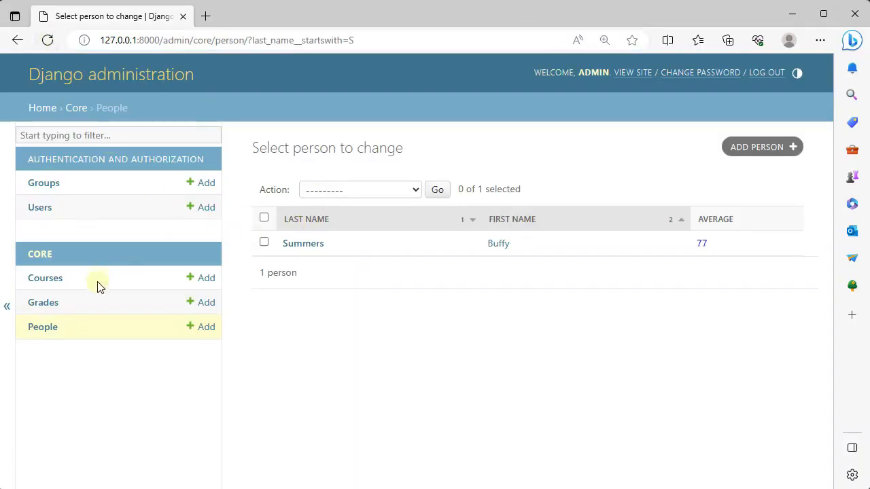
{"action": "left_click", "coordinate": [45, 277]}
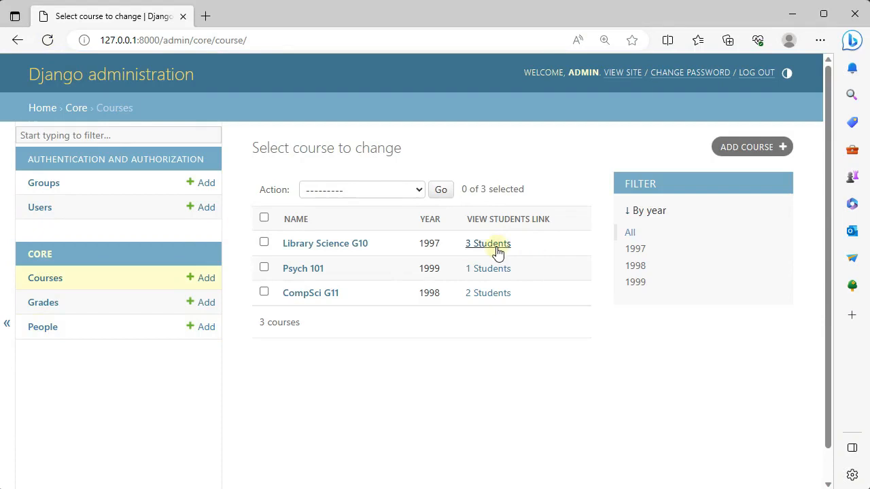
Follow Library Science G10's link to Add person with ?courses__id=3, then retype changelist
{"action": "left_click", "coordinate": [486, 243]}
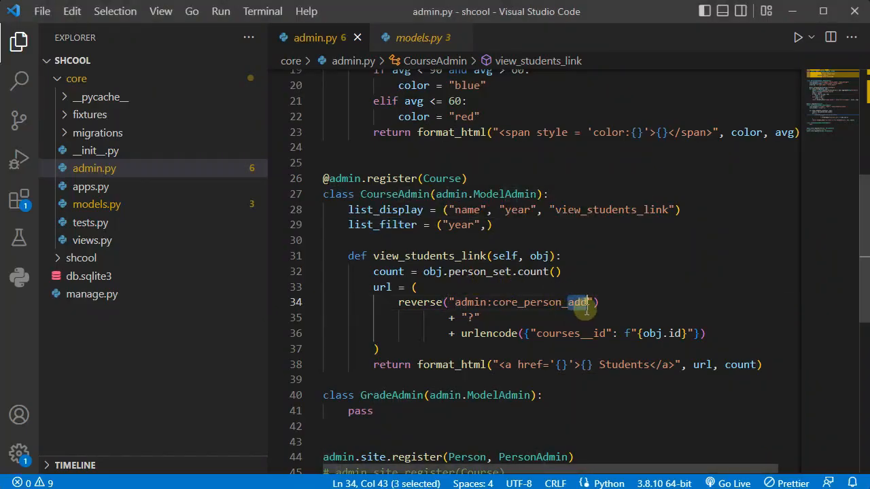
{"action": "type", "text": "change"}
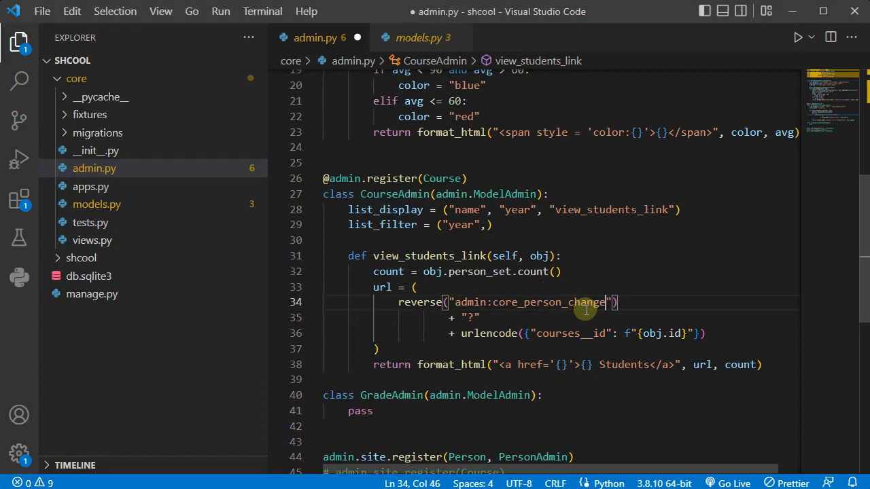
{"action": "type", "text": "list"}
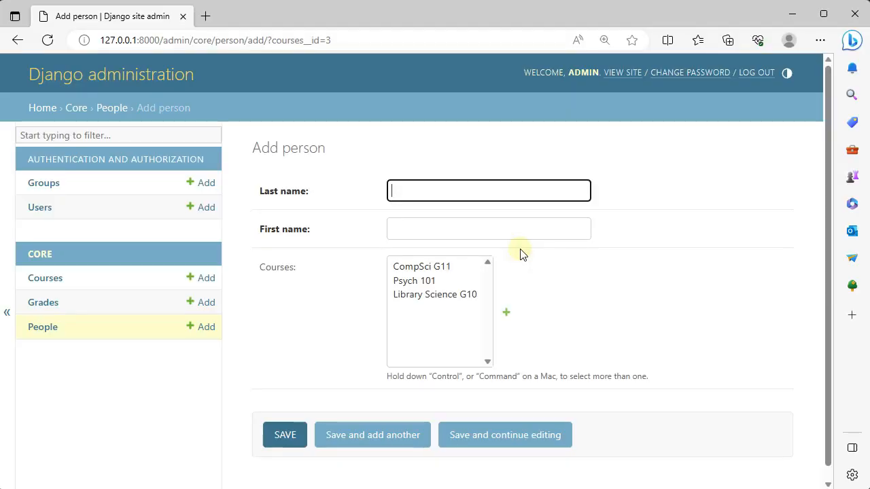
{"action": "mouse_move", "coordinate": [427, 226]}
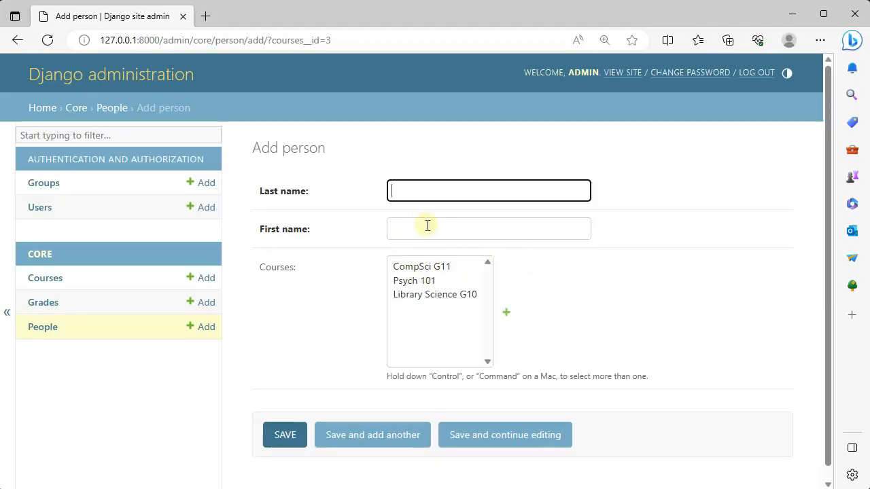
{"action": "mouse_move", "coordinate": [428, 340]}
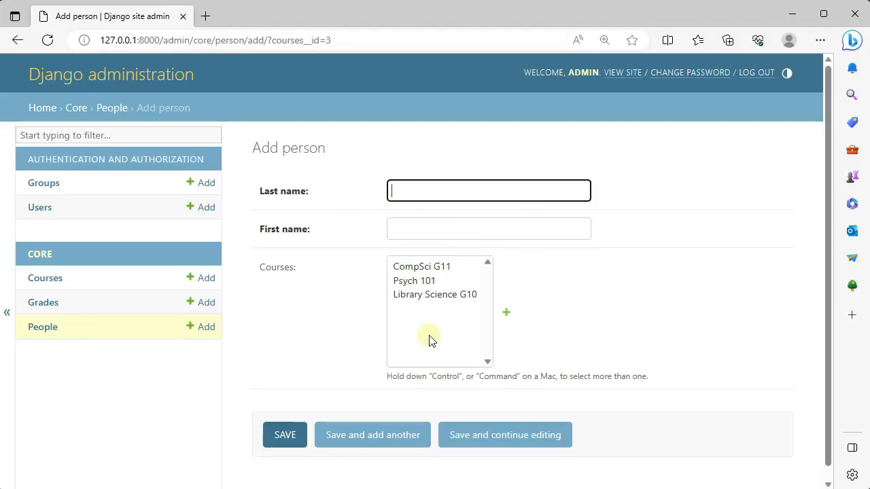